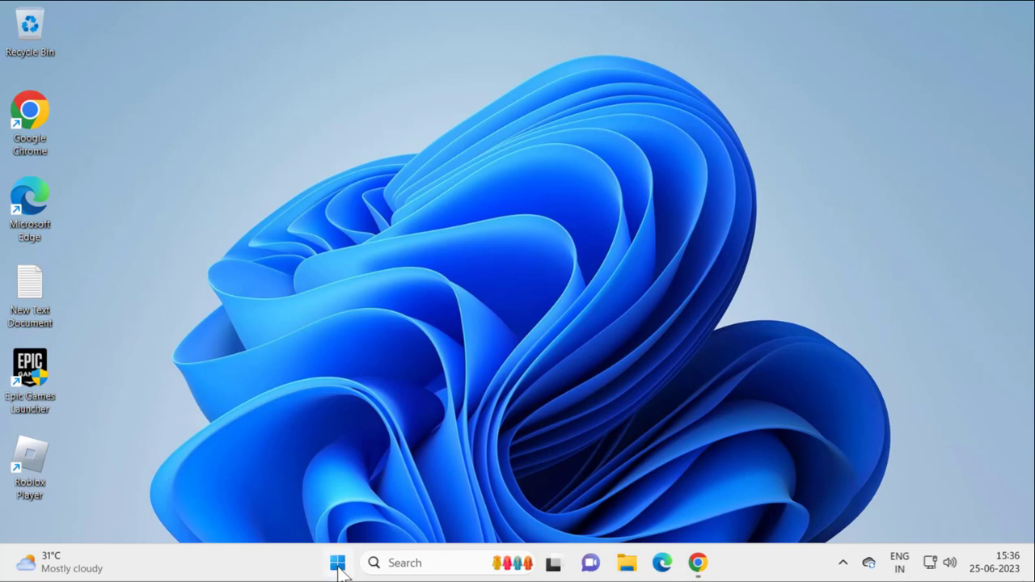
Run %localappdata% from the Run dialog to open the local AppData folder.
key("Win+r")
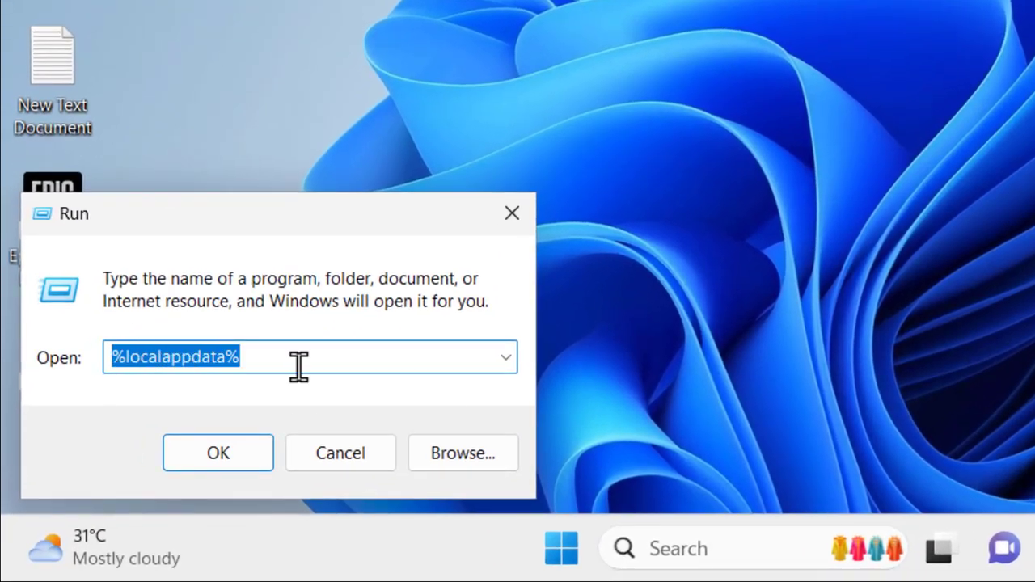
type("%loca")
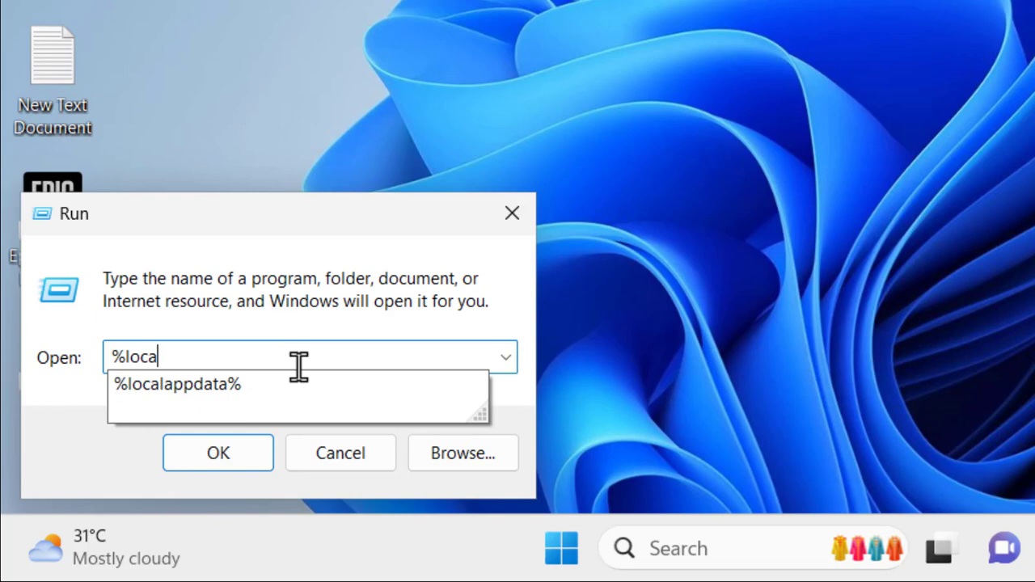
type("app")
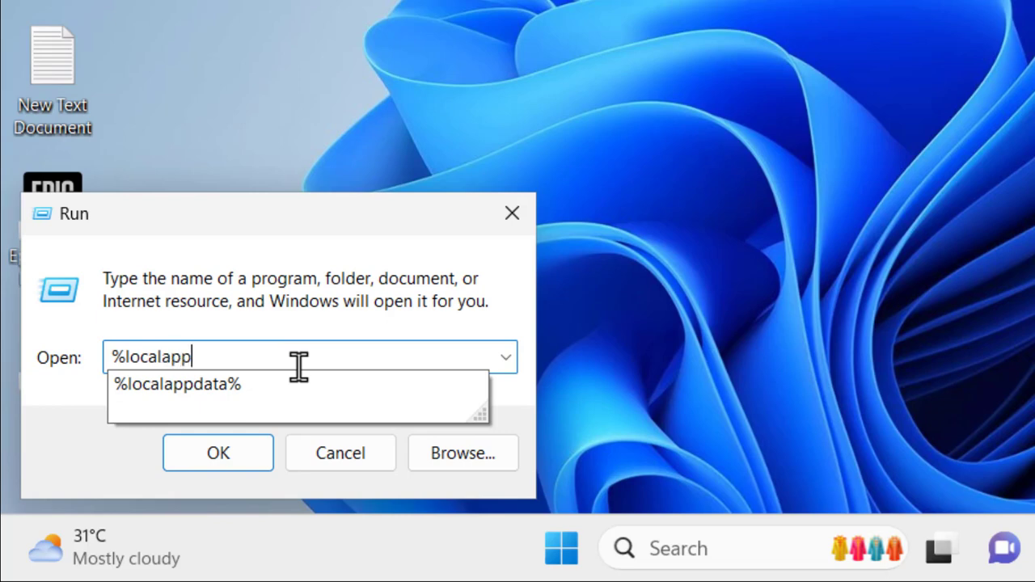
type("data%")
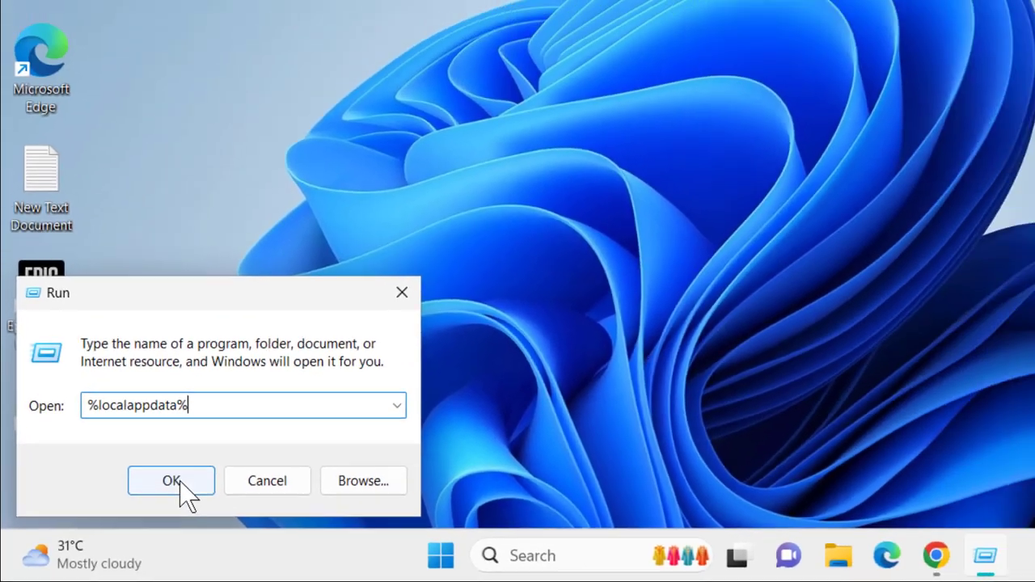
left_click(170, 481)
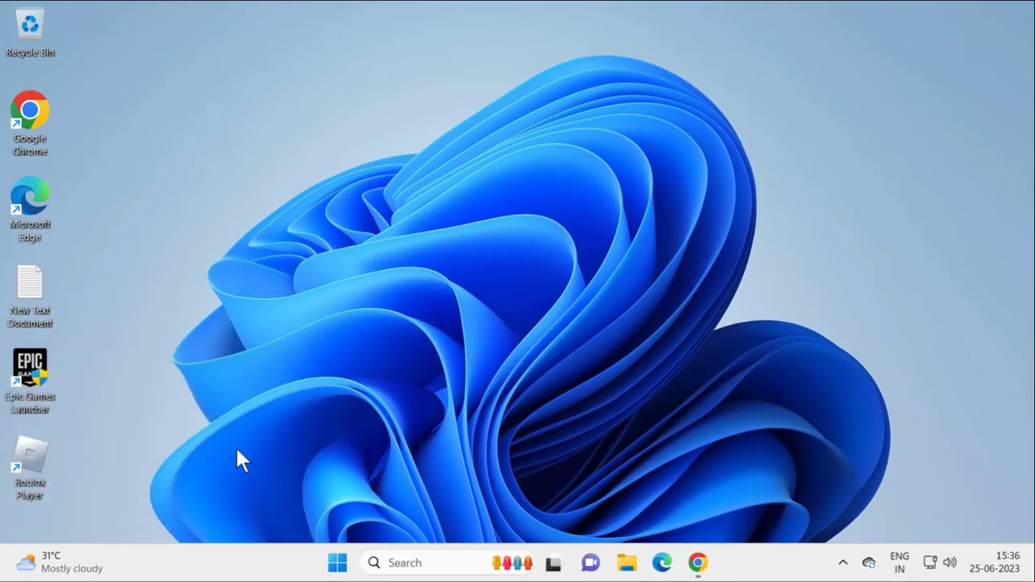
Open AppData\Local\Roblox, check its Downloads and Versions folders, then close Explorer.
left_click(627, 562)
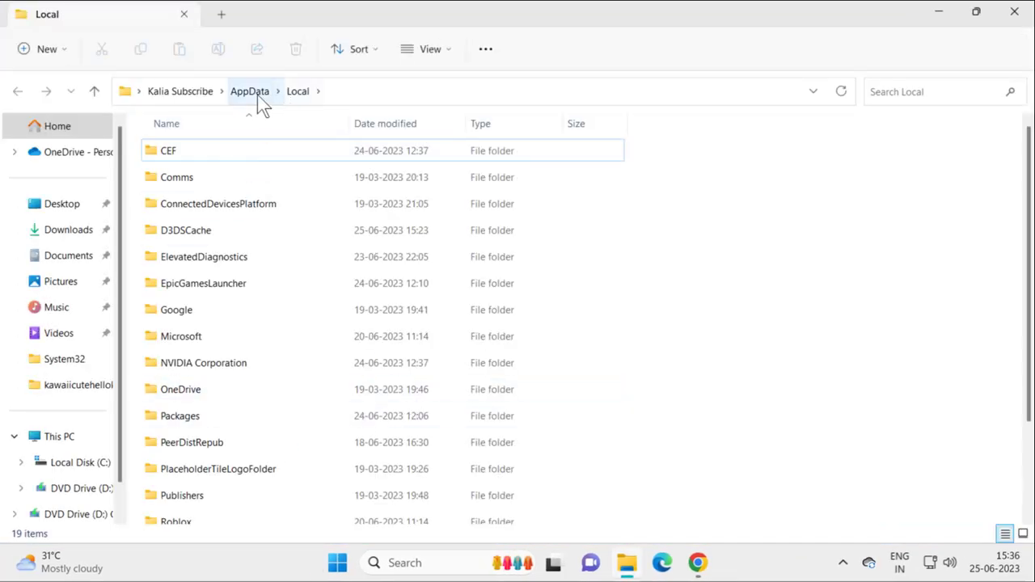
left_click(204, 256)
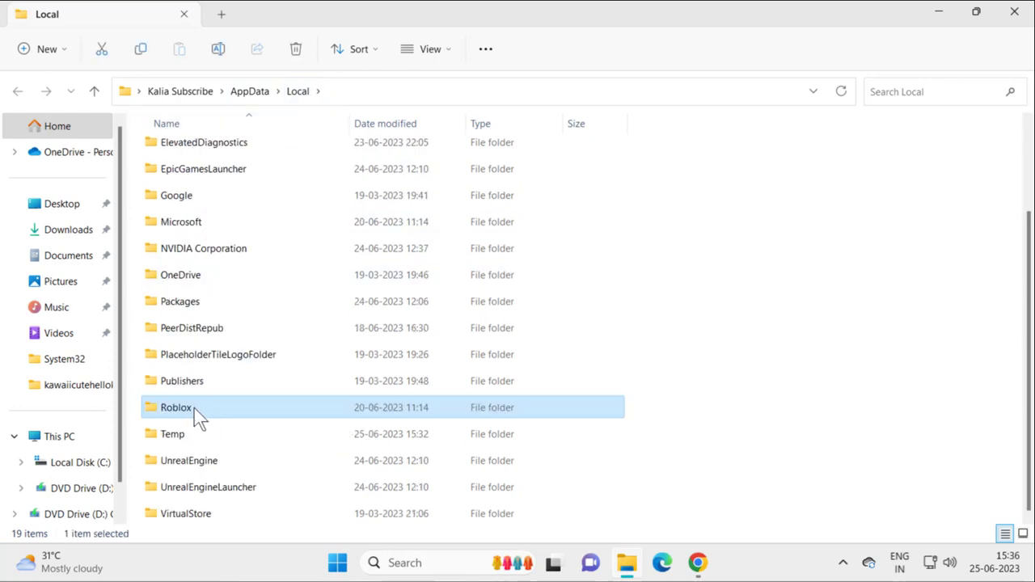
double_click(176, 407)
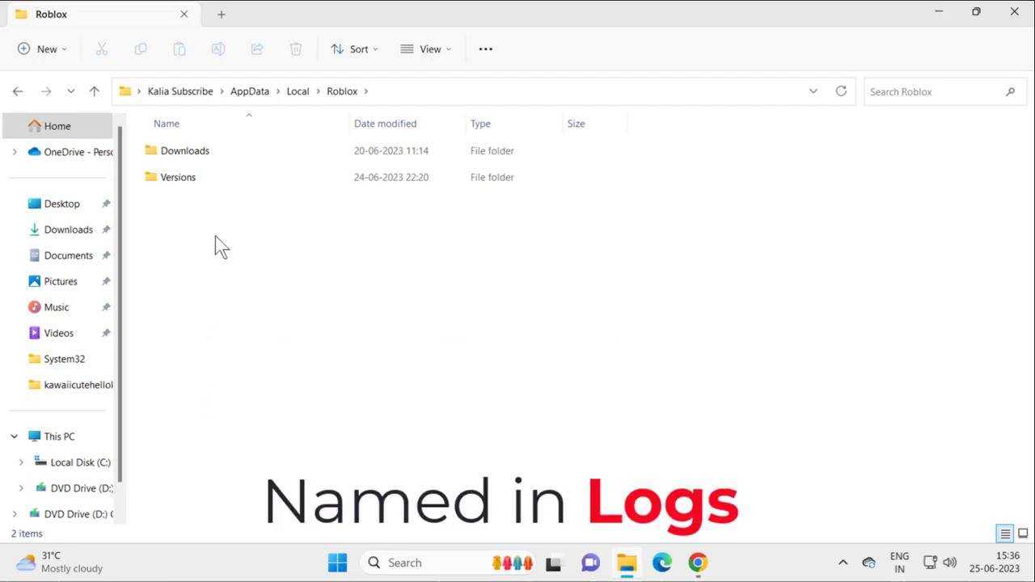
mouse_move(212, 253)
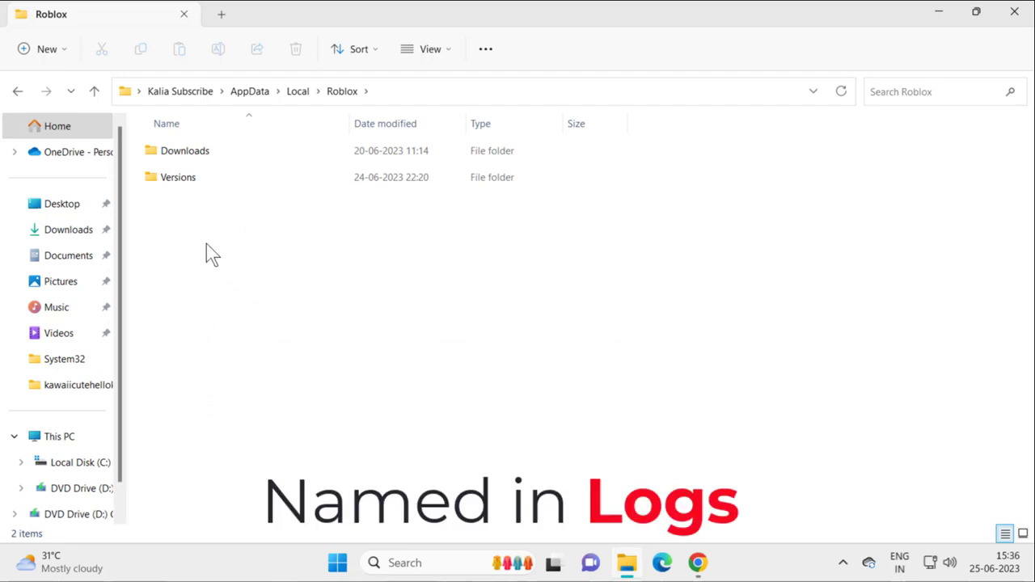
mouse_move(198, 215)
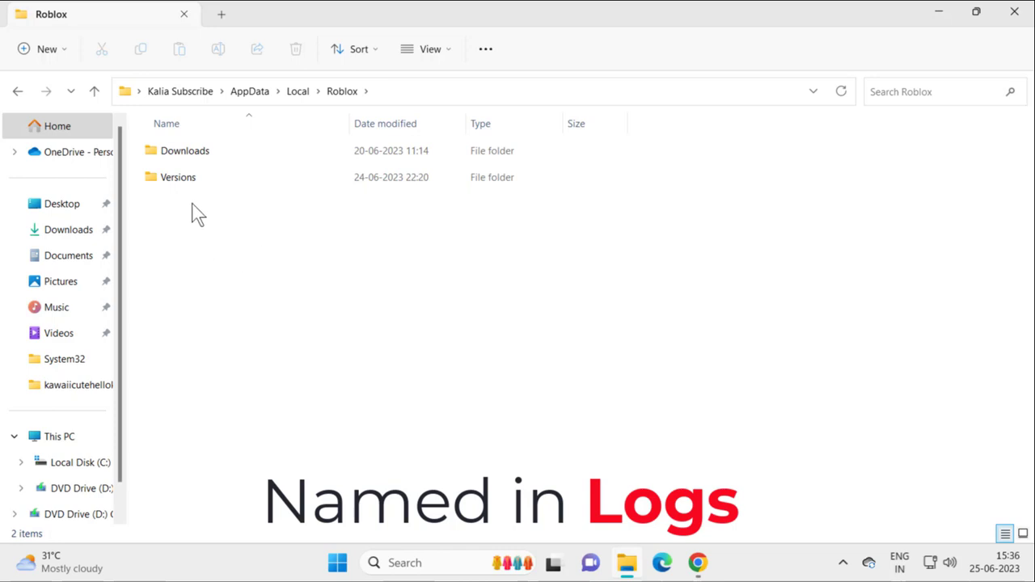
mouse_move(228, 202)
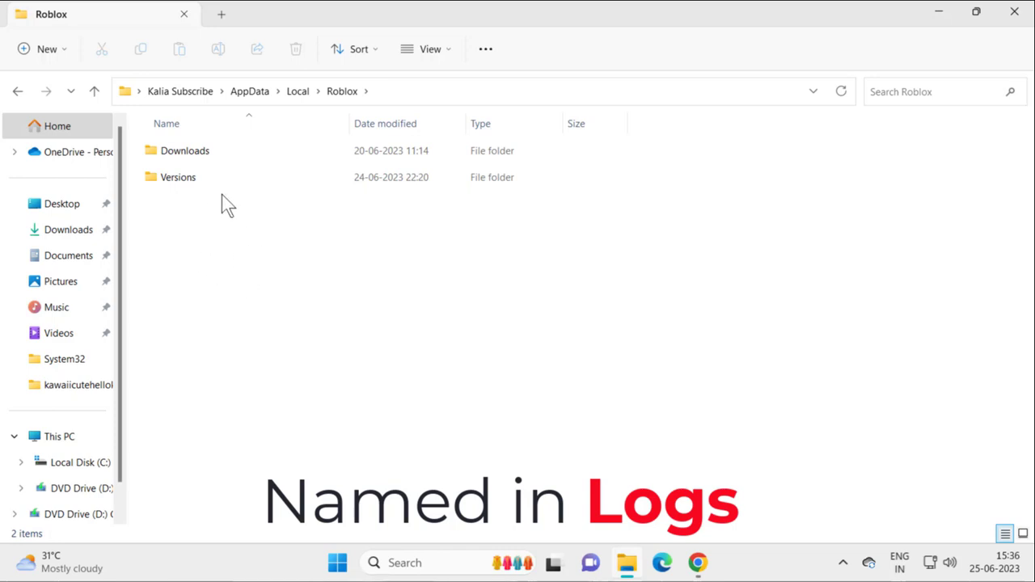
mouse_move(188, 260)
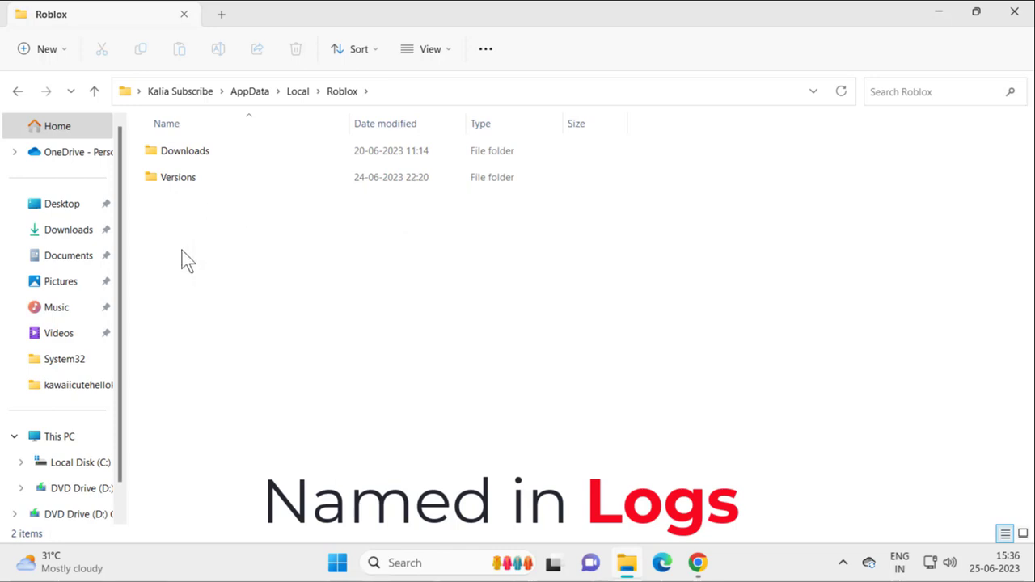
mouse_move(307, 199)
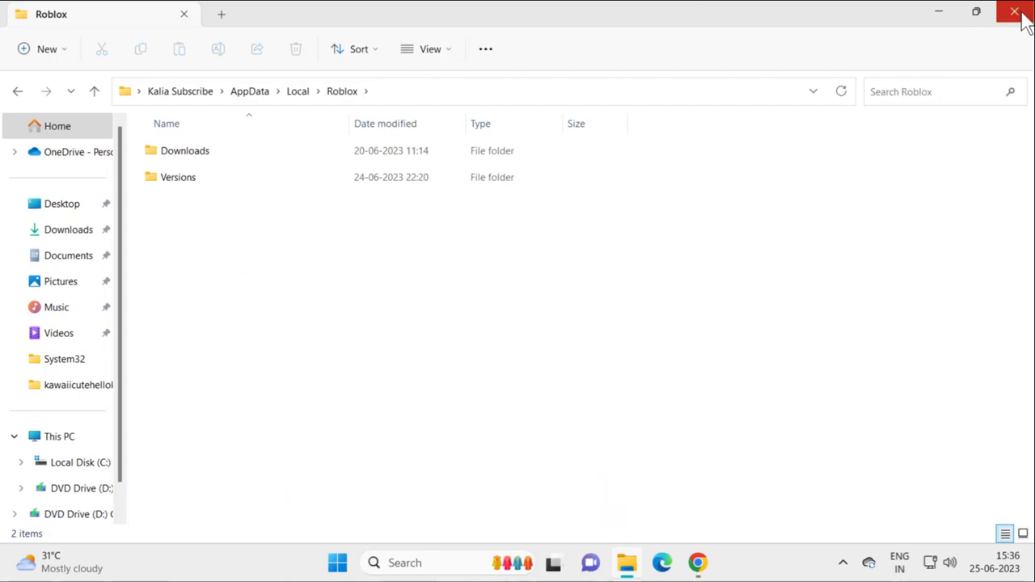
left_click(1015, 11)
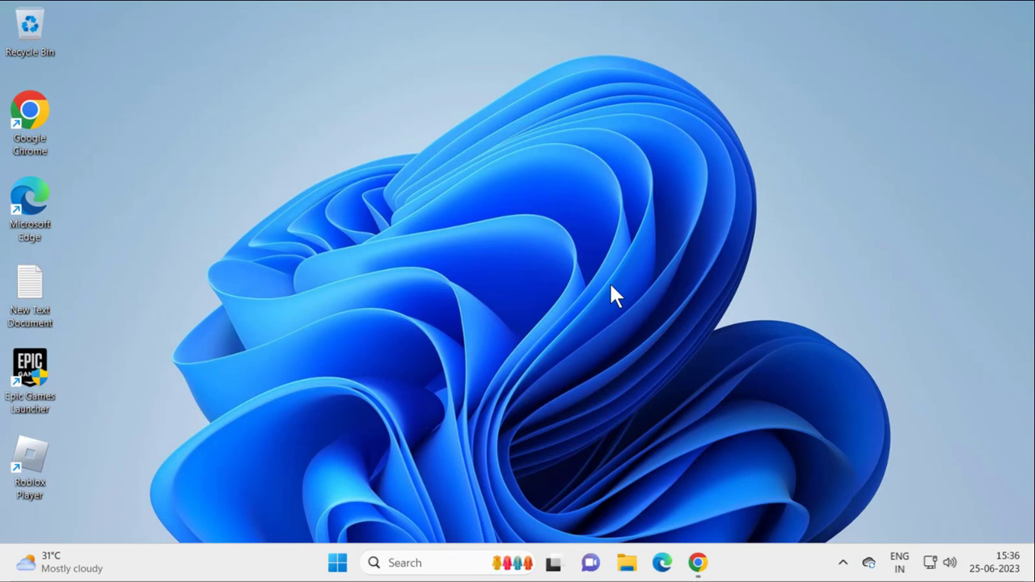
mouse_move(805, 493)
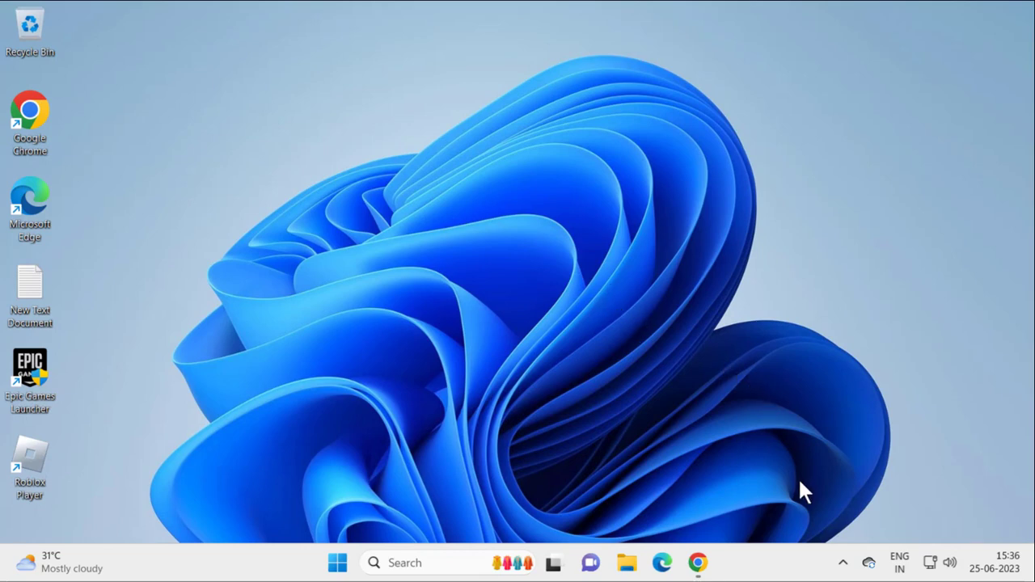
left_click(842, 562)
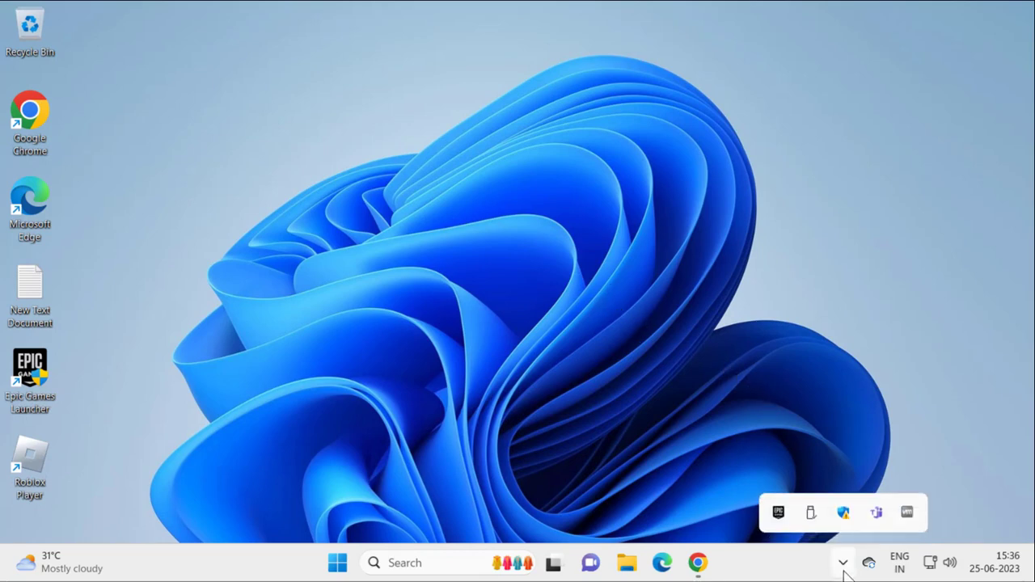
left_click(841, 562)
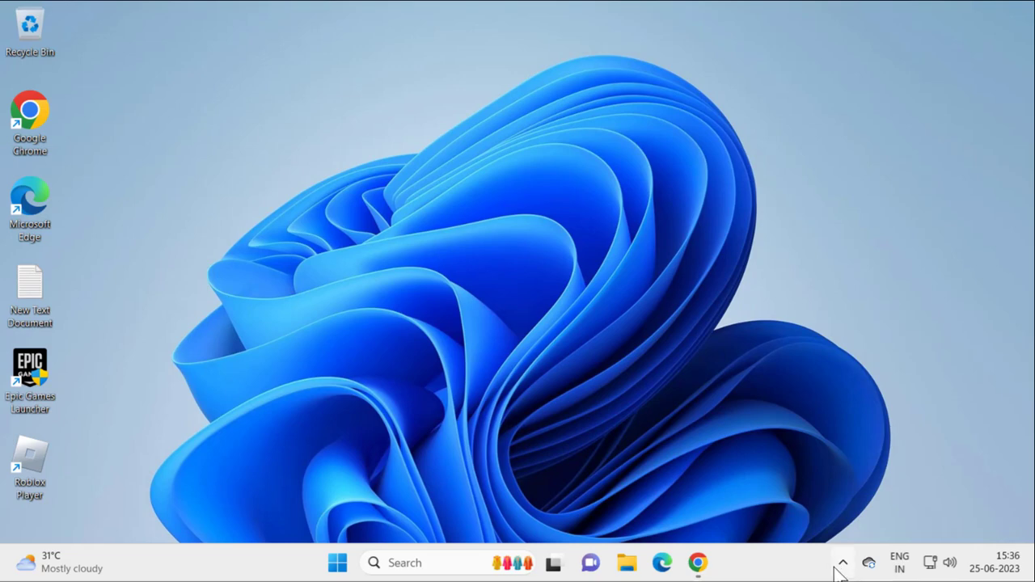
mouse_move(841, 570)
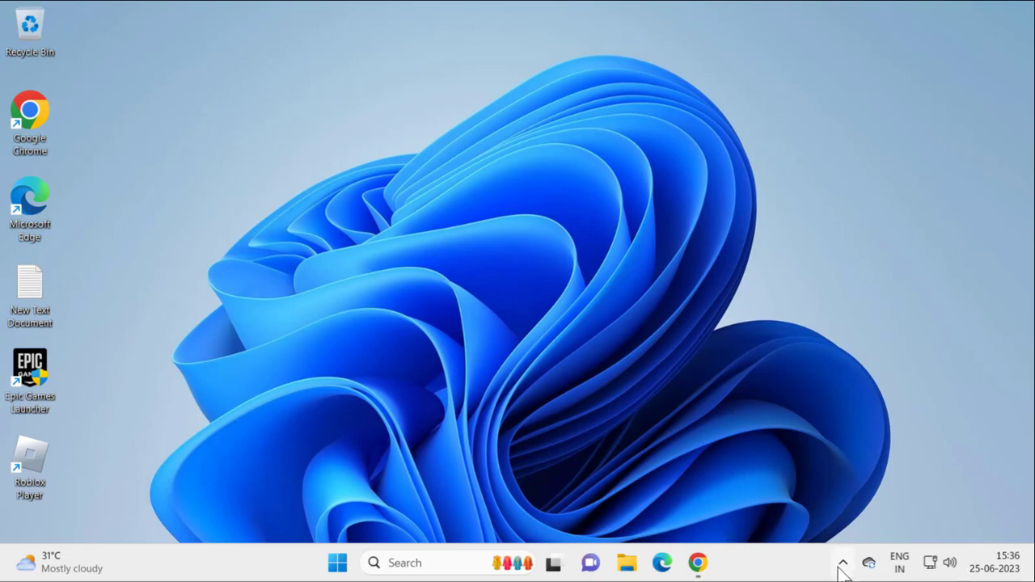
left_click(843, 562)
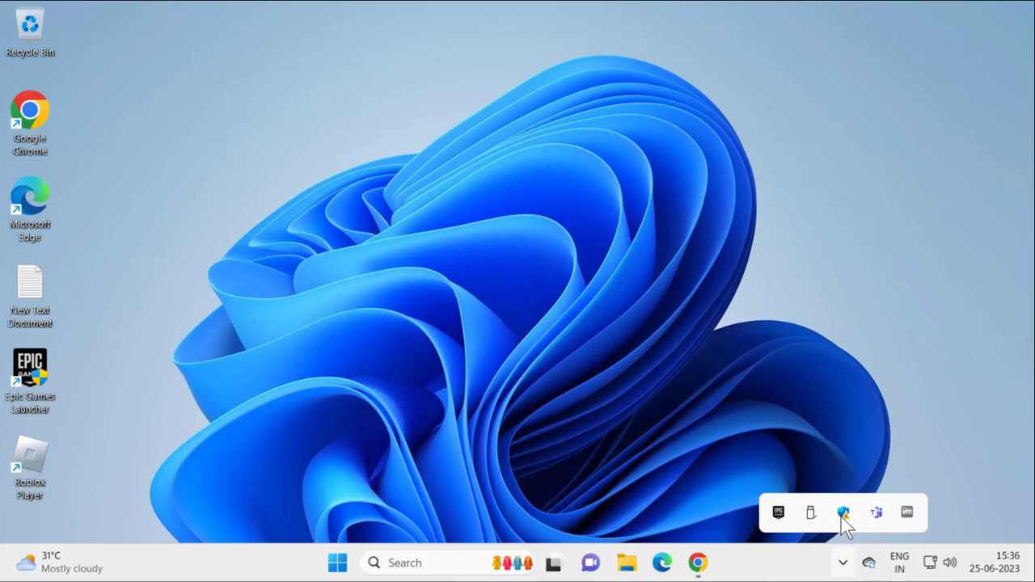
right_click(843, 512)
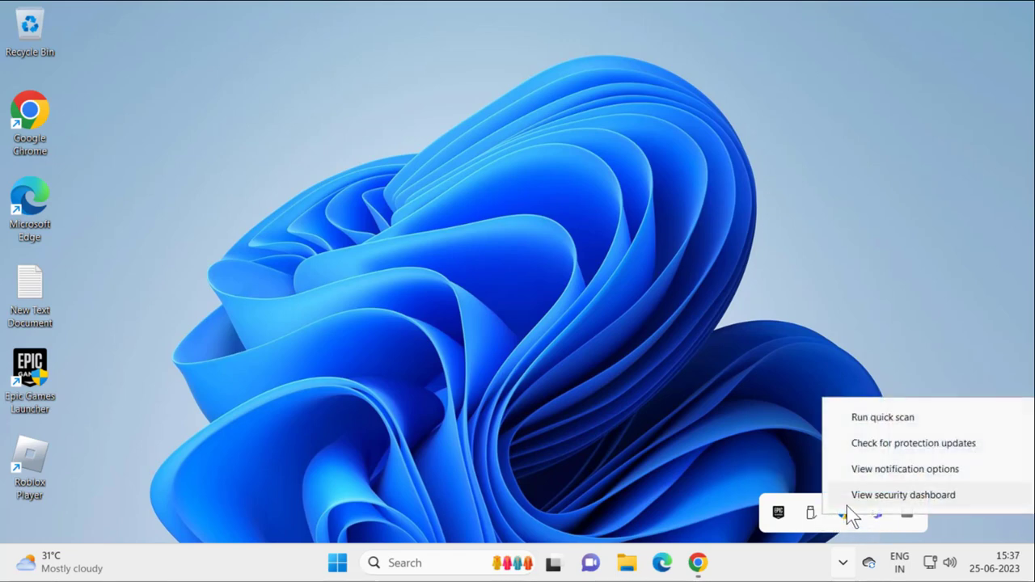
mouse_move(800, 501)
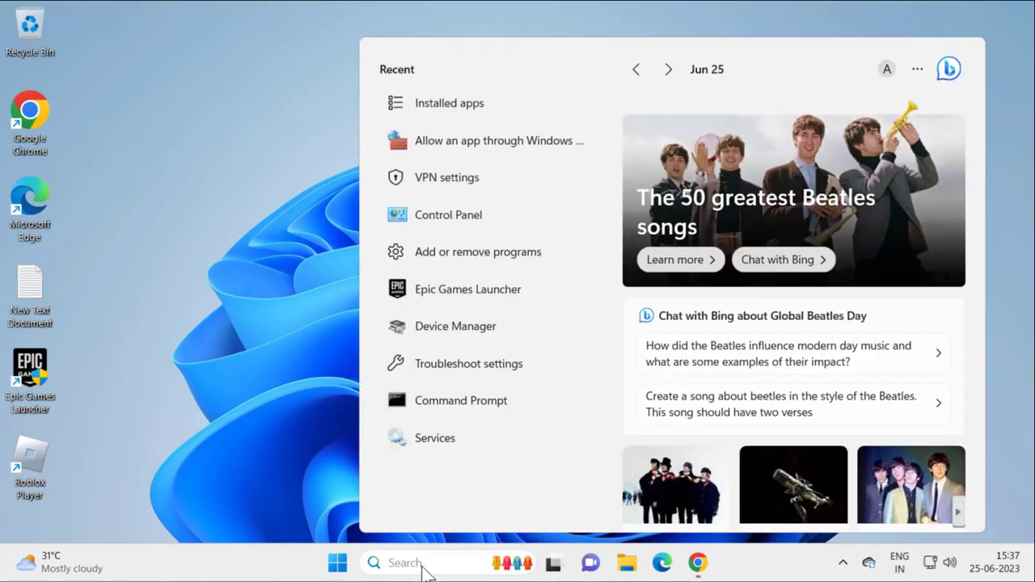
Search Windows for 'windows security' to find the Windows Security app.
type("windows security")
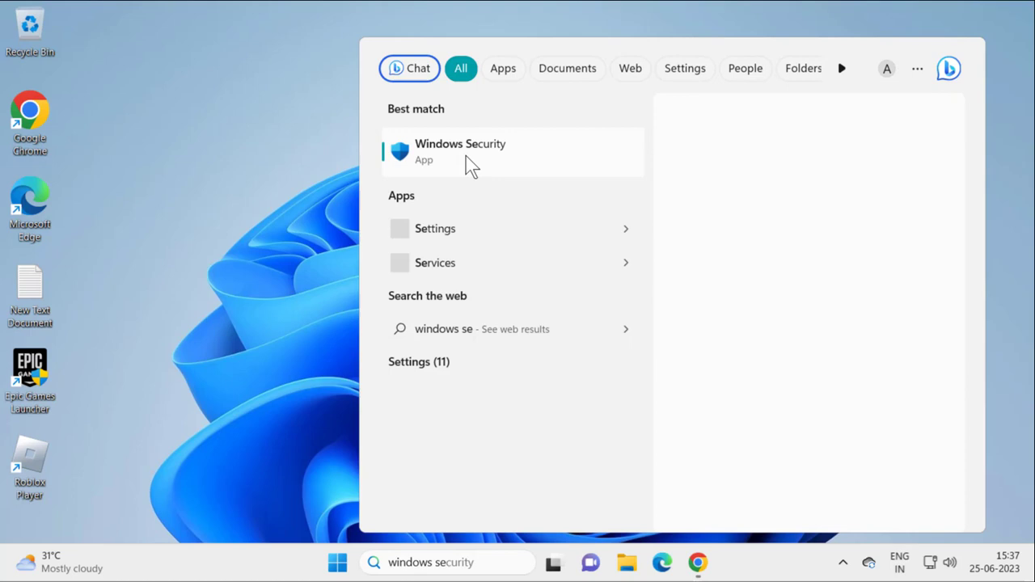
mouse_move(447, 177)
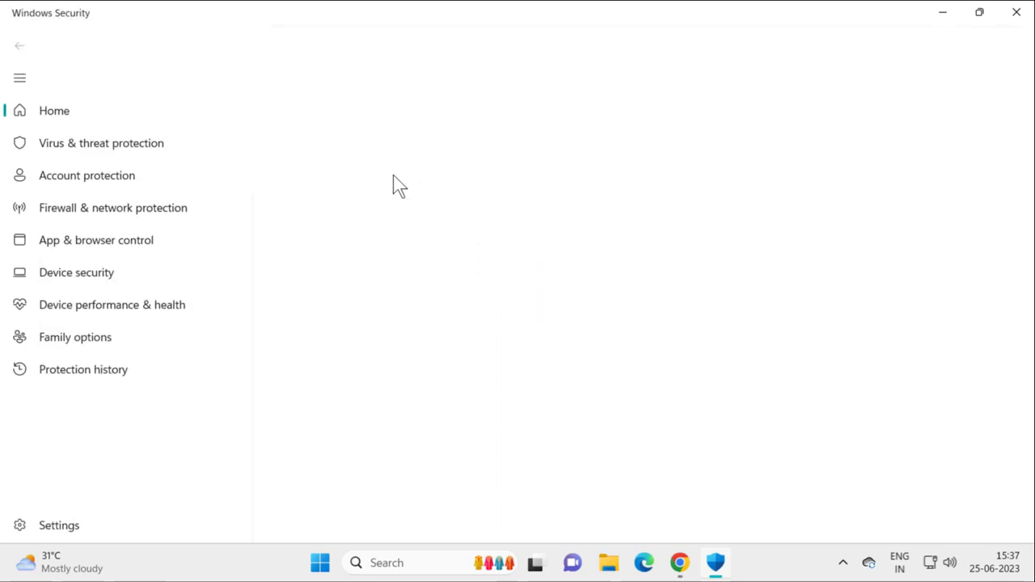
Switch off real-time and cloud-delivered protection under Virus & threat protection settings, approving UAC.
left_click(54, 111)
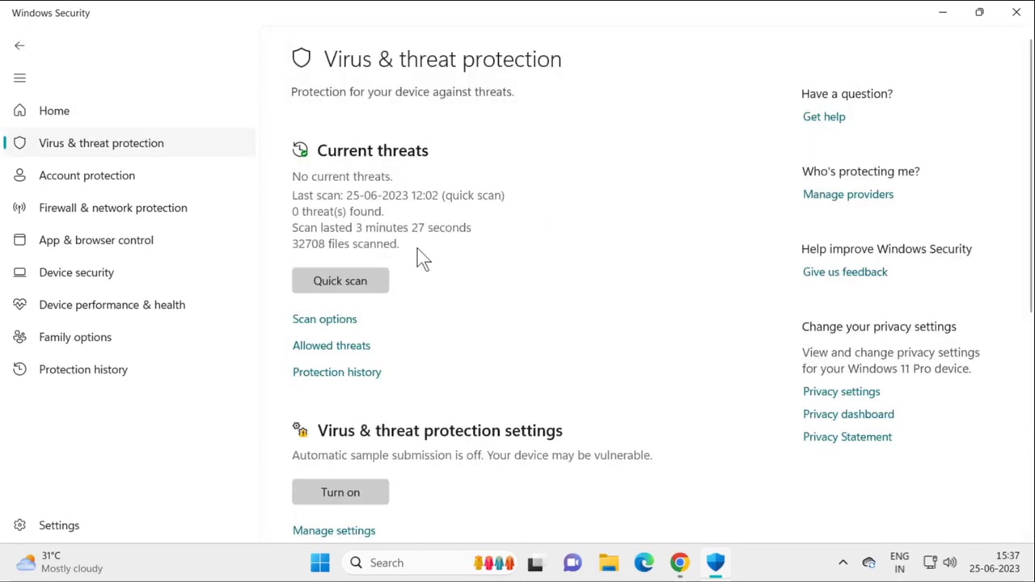
scroll("down", 3)
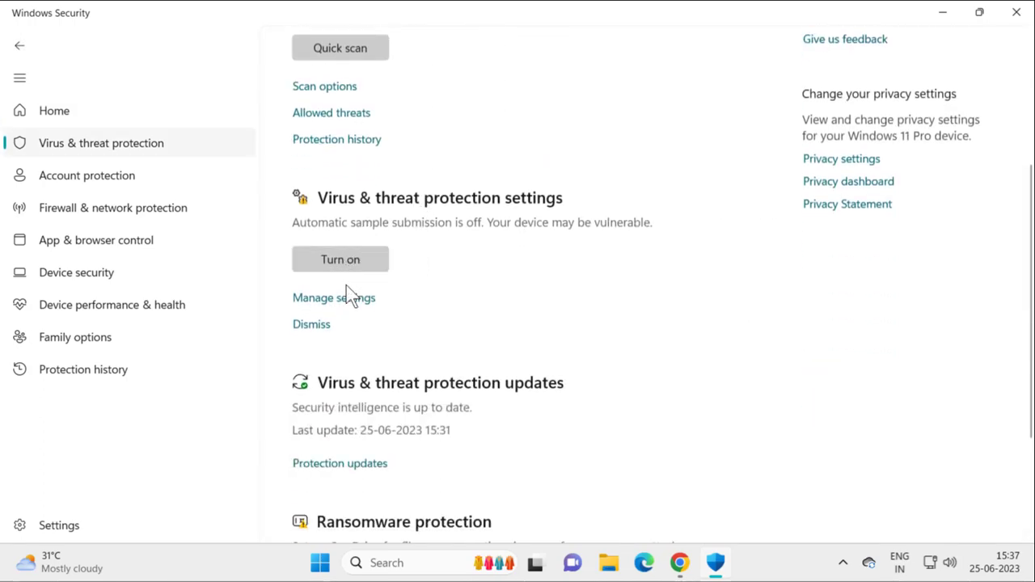
left_click(333, 298)
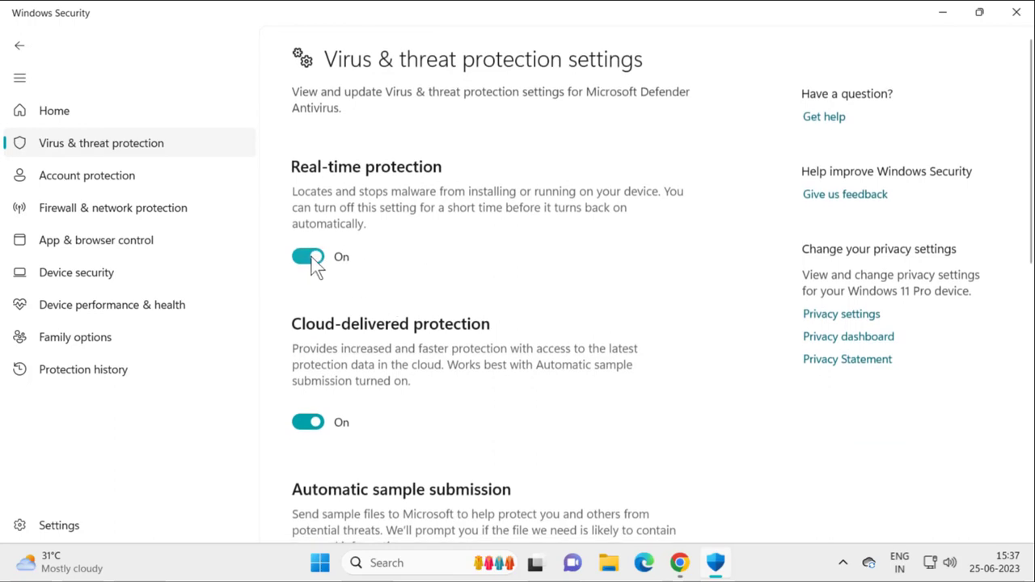
left_click(307, 256)
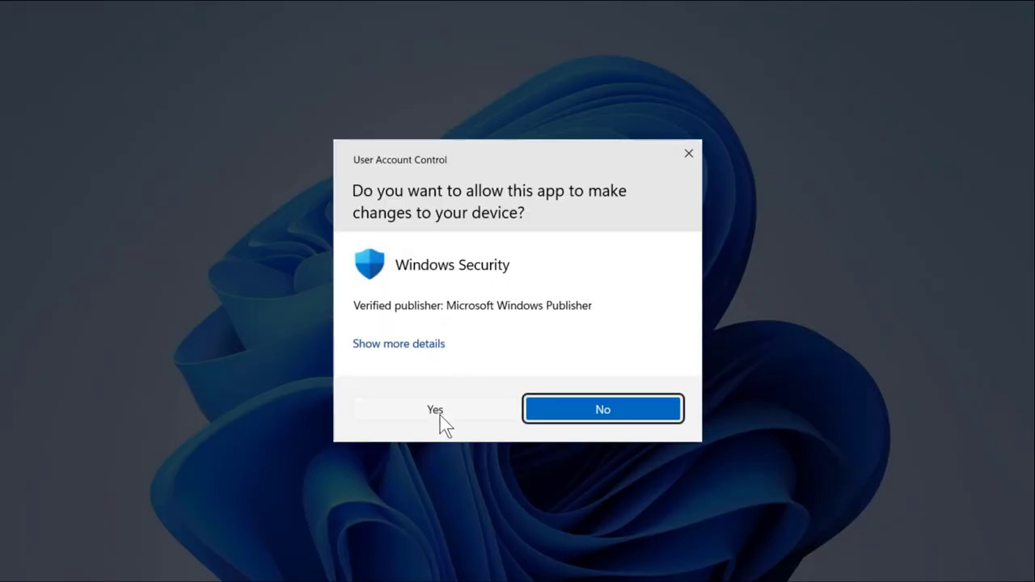
left_click(435, 409)
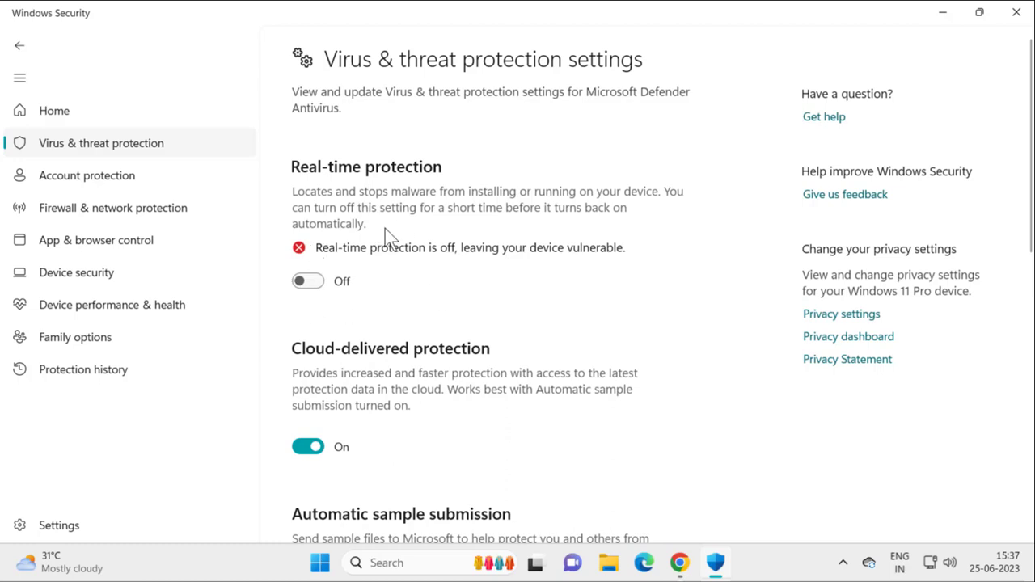
scroll("down", 3)
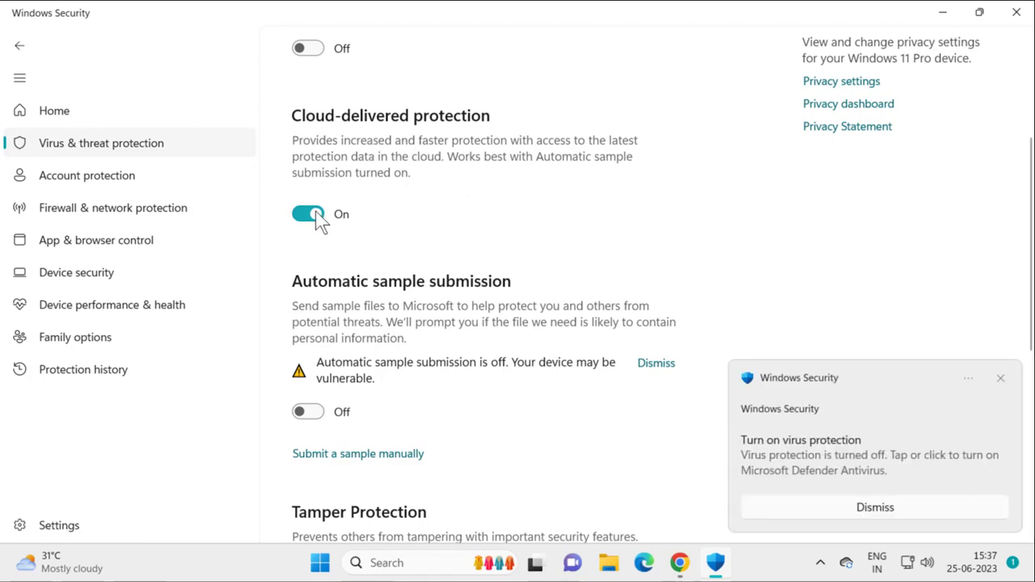
scroll("down", 3)
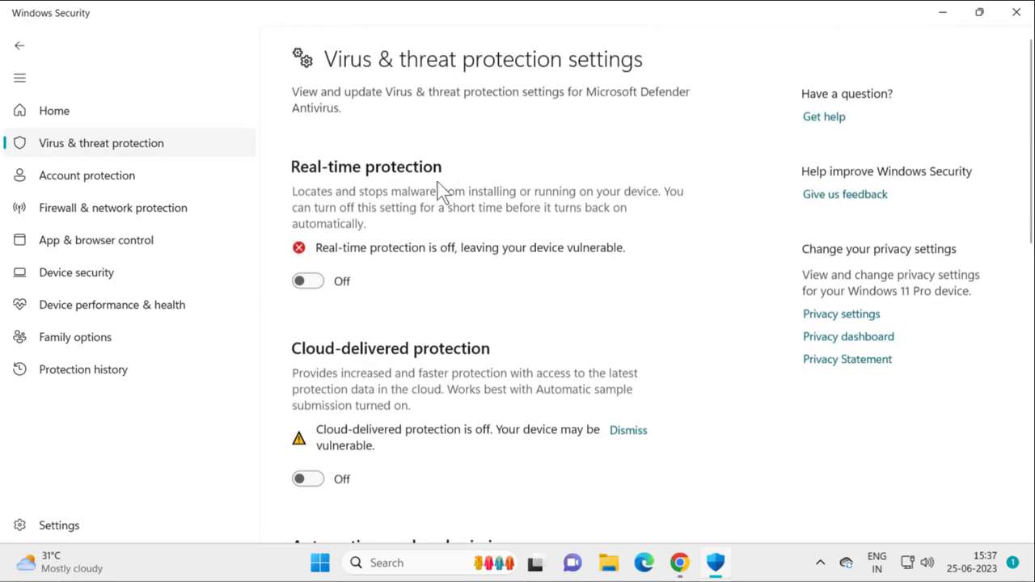
scroll("down", 3)
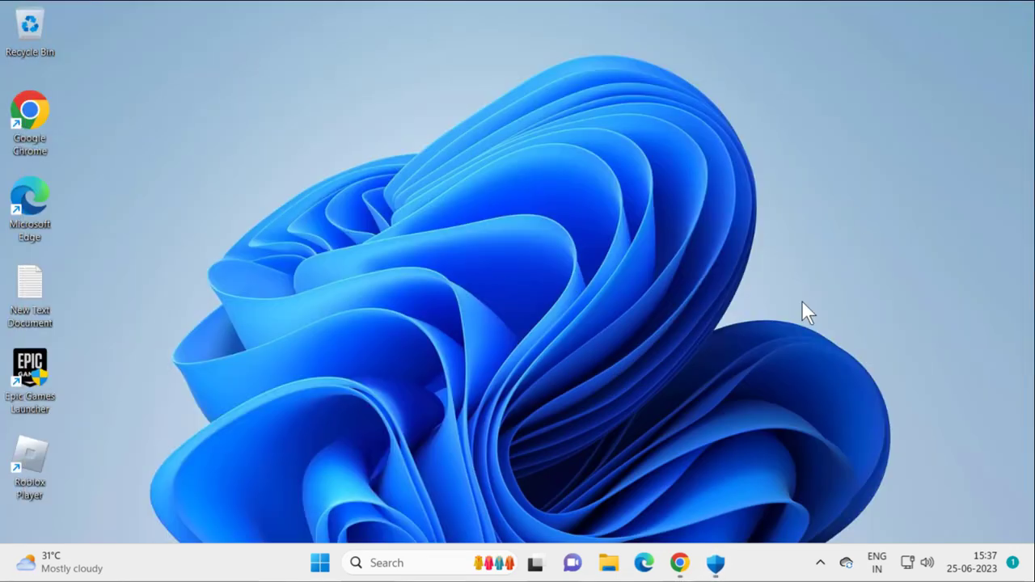
mouse_move(697, 455)
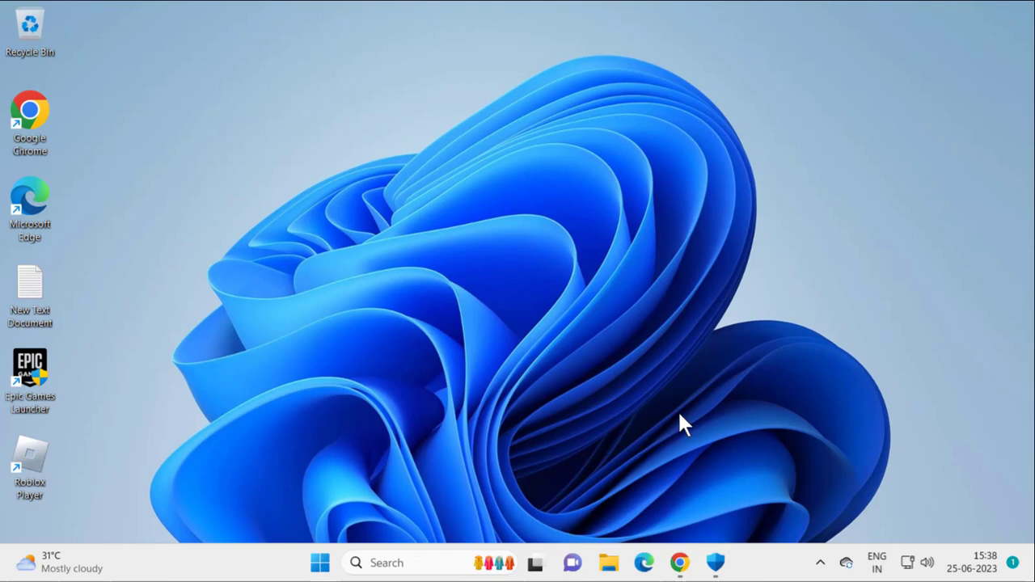
mouse_move(728, 461)
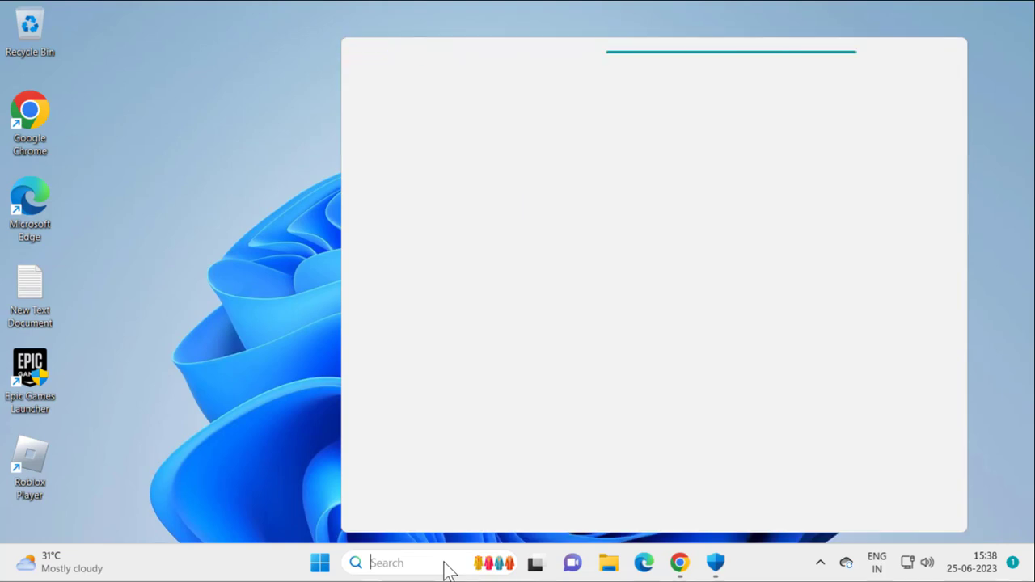
Search for 'micro' and launch Microsoft Store.
type("micro")
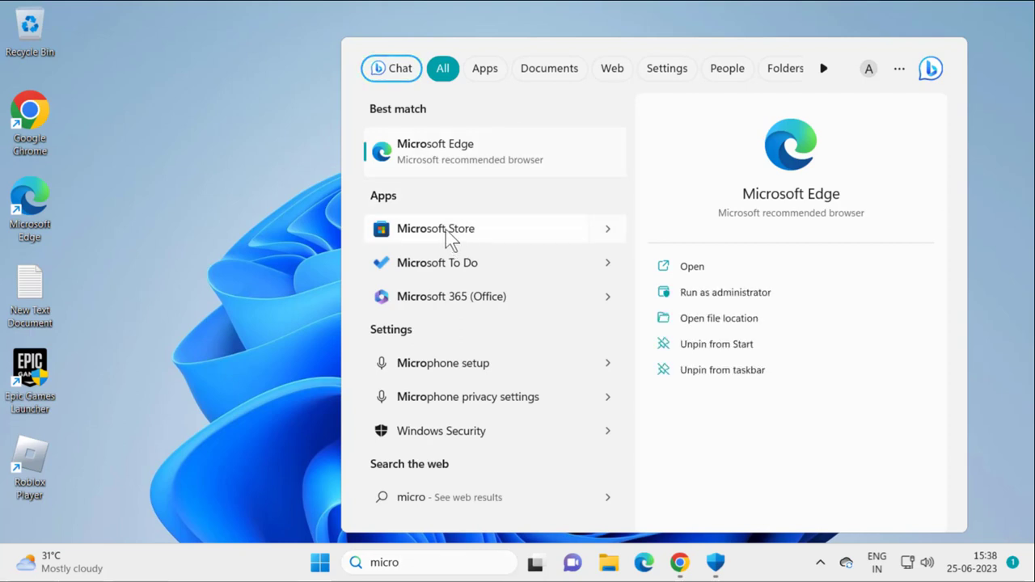
left_click(435, 228)
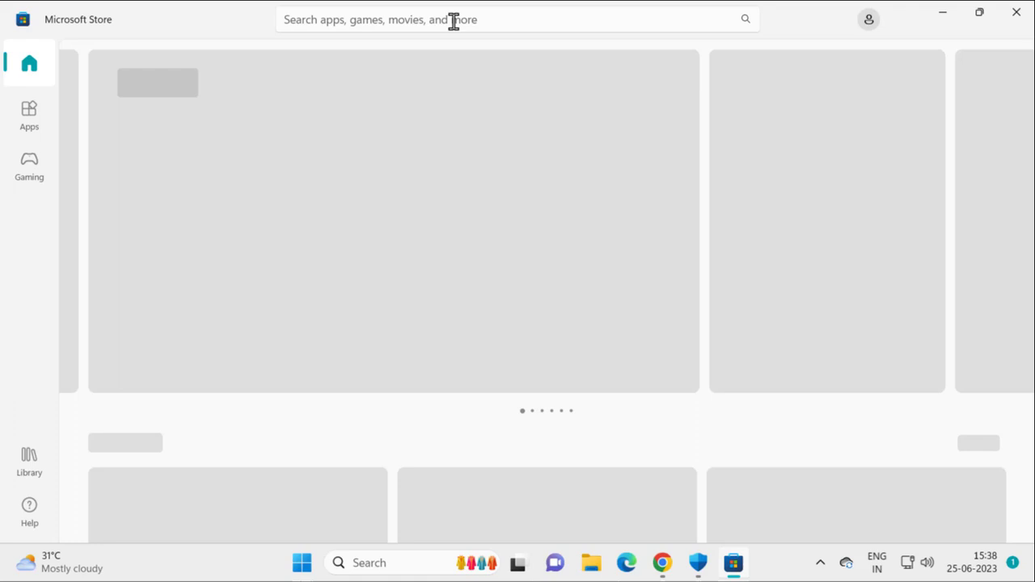
Search the Store for 'roblox', view its product page, then close the Store.
type("roblex")
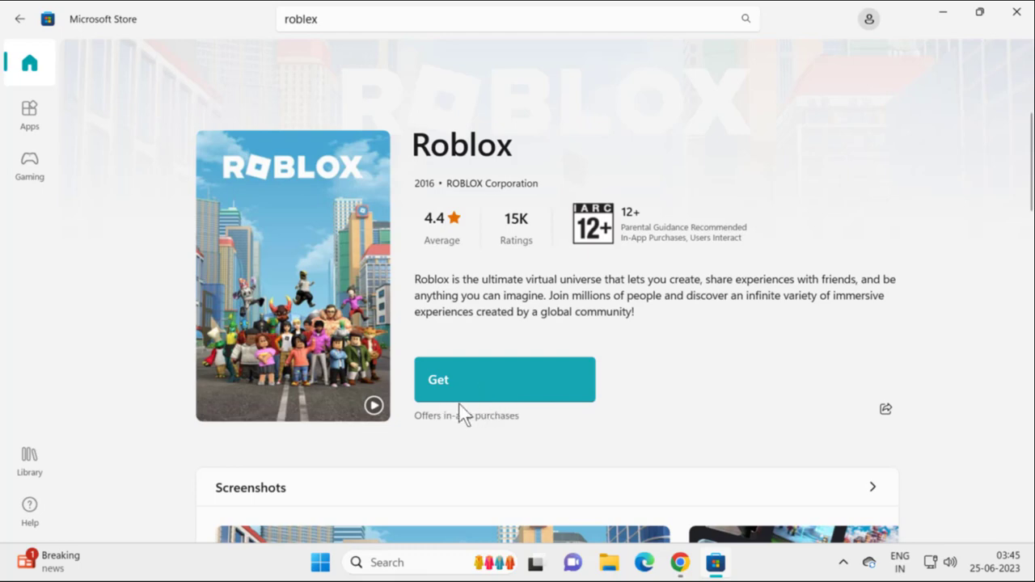
scroll("down", 3)
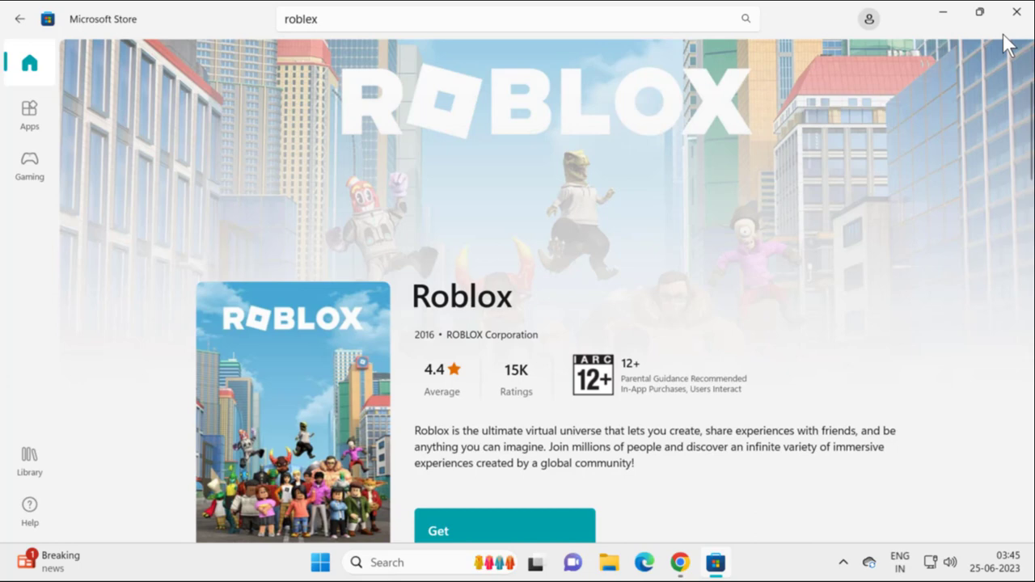
left_click(1016, 12)
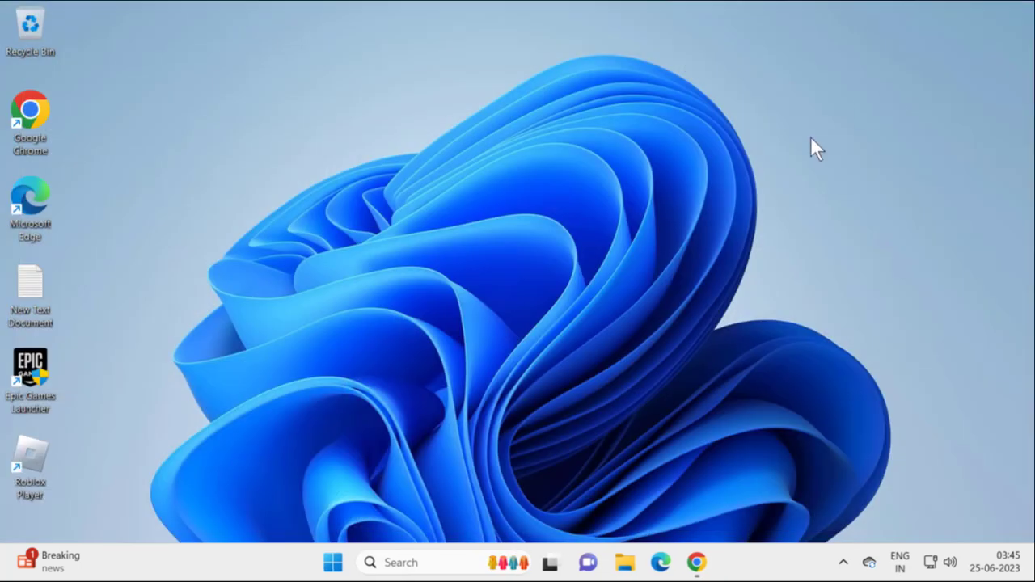
mouse_move(663, 315)
type("windows Security")
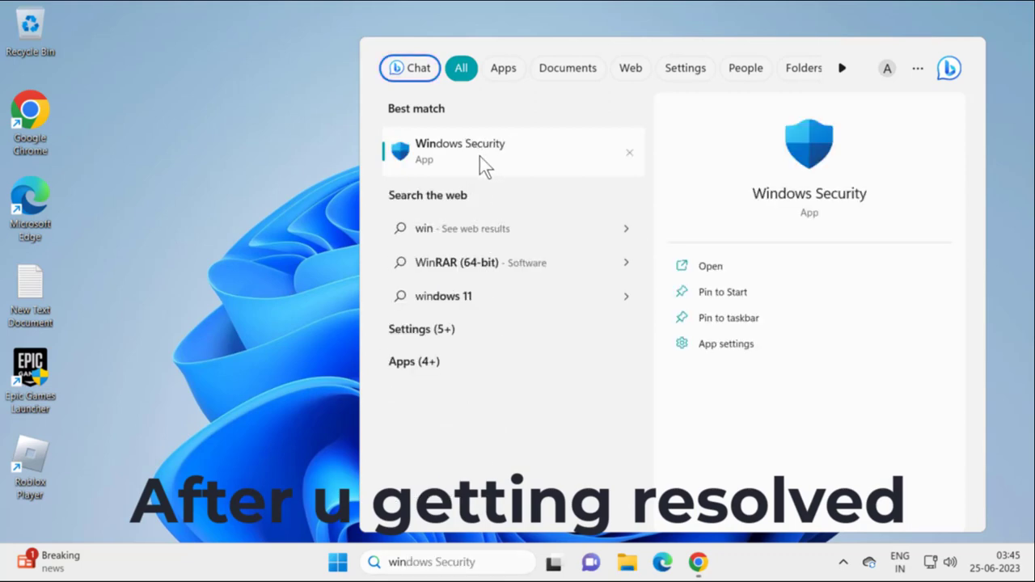
Confirm real-time and cloud-delivered protection are On in Virus & threat protection settings.
left_click(459, 151)
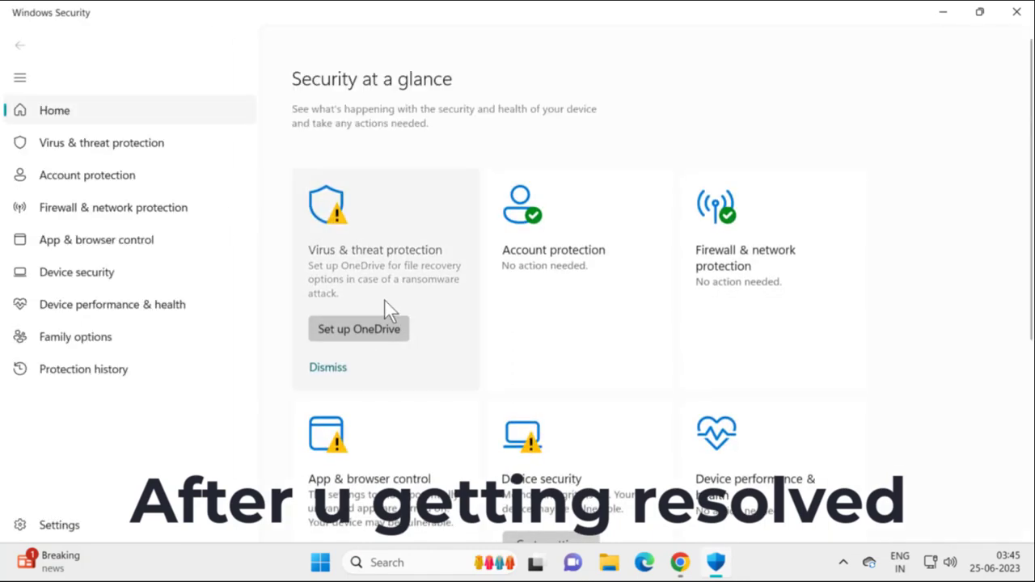
left_click(101, 142)
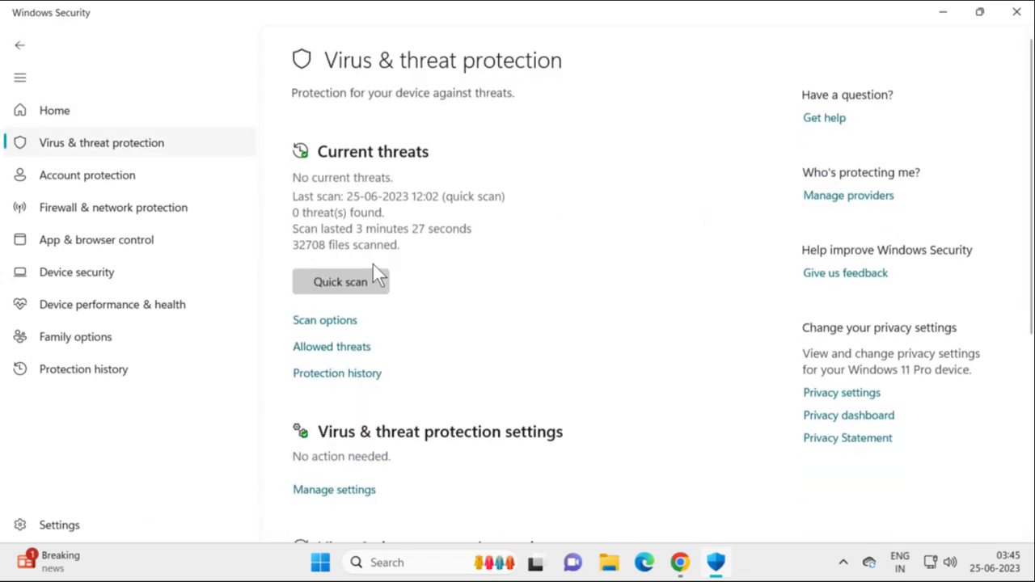
scroll("down", 3)
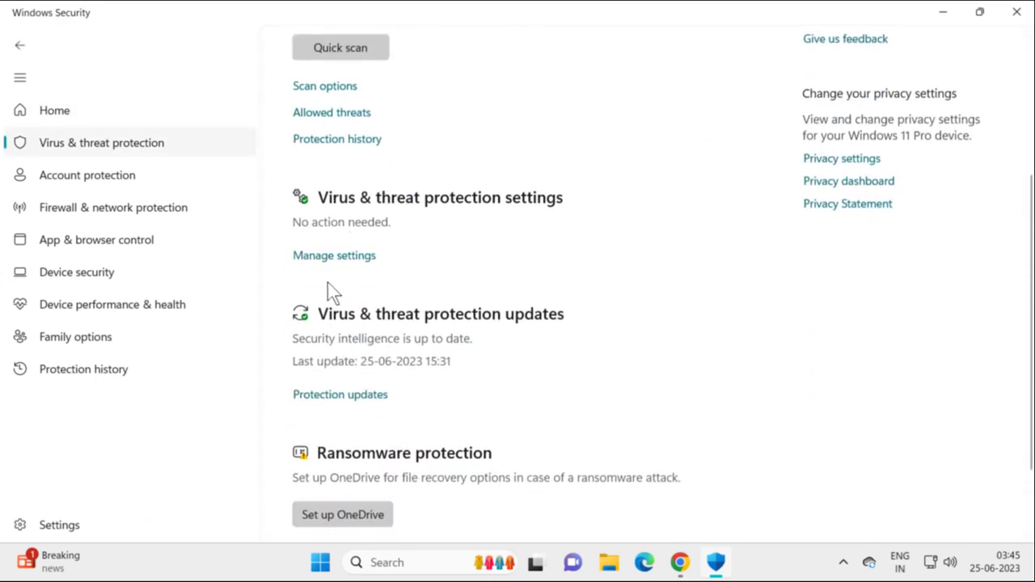
left_click(334, 255)
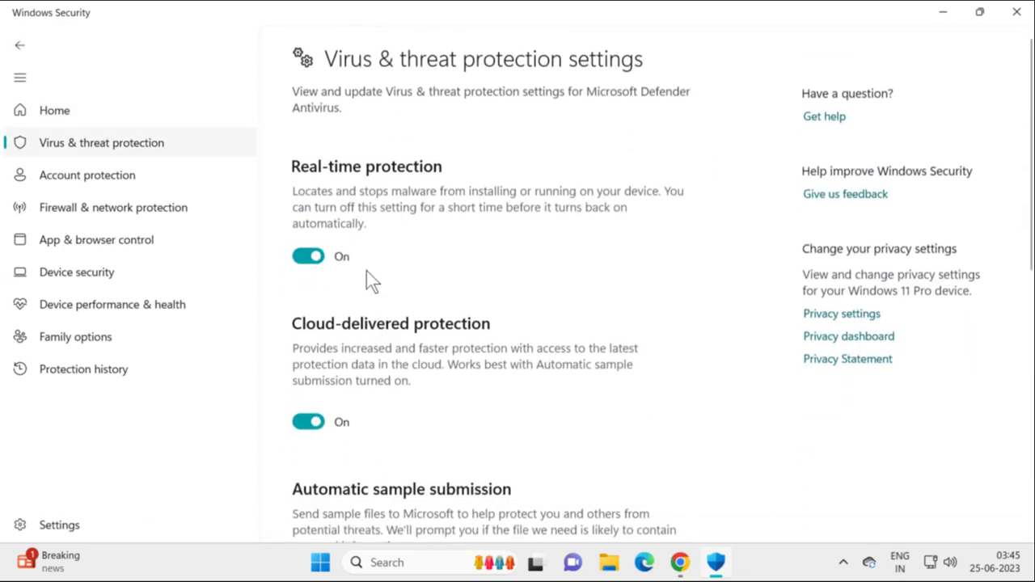
scroll("down", 3)
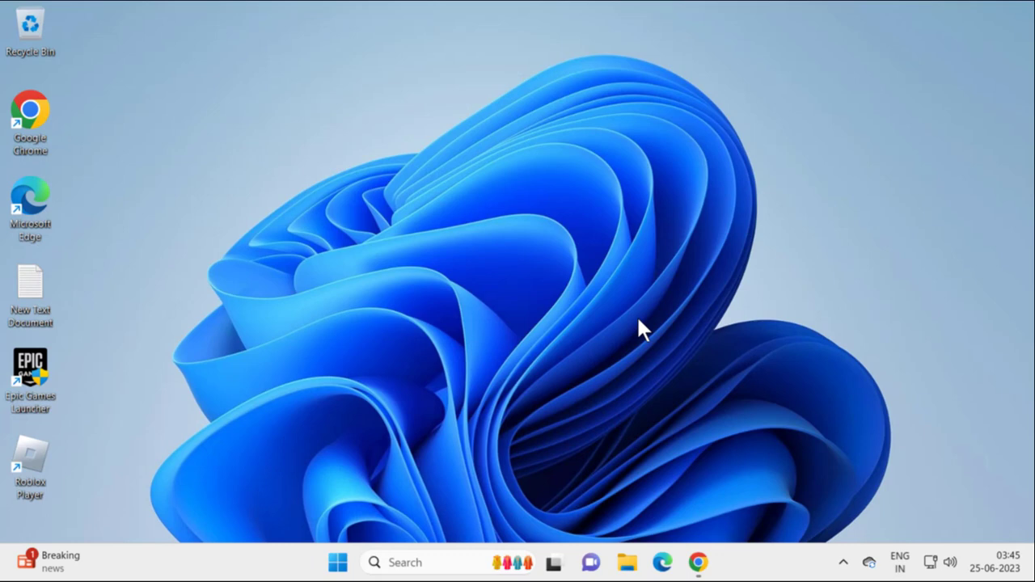
mouse_move(647, 376)
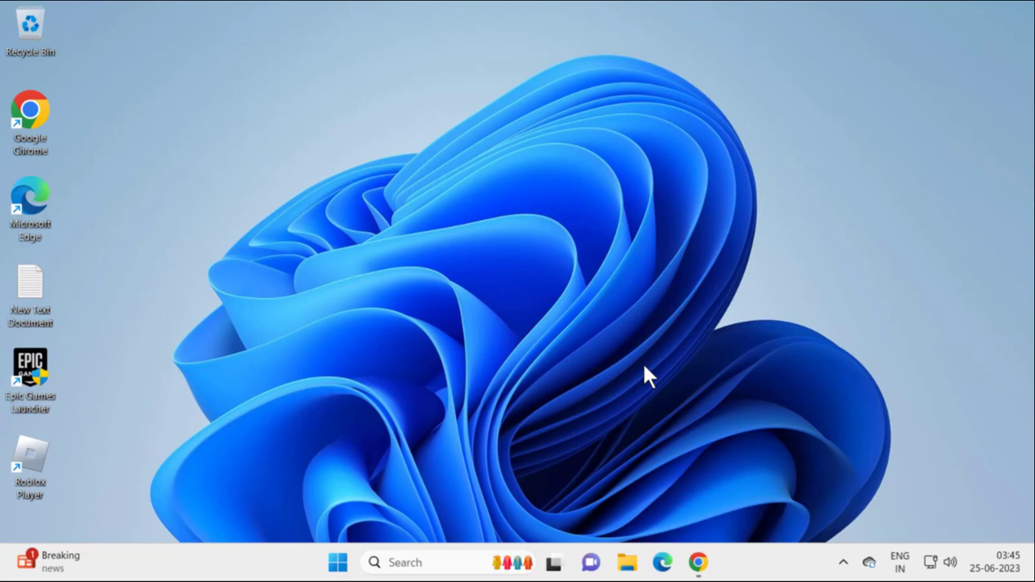
mouse_move(525, 400)
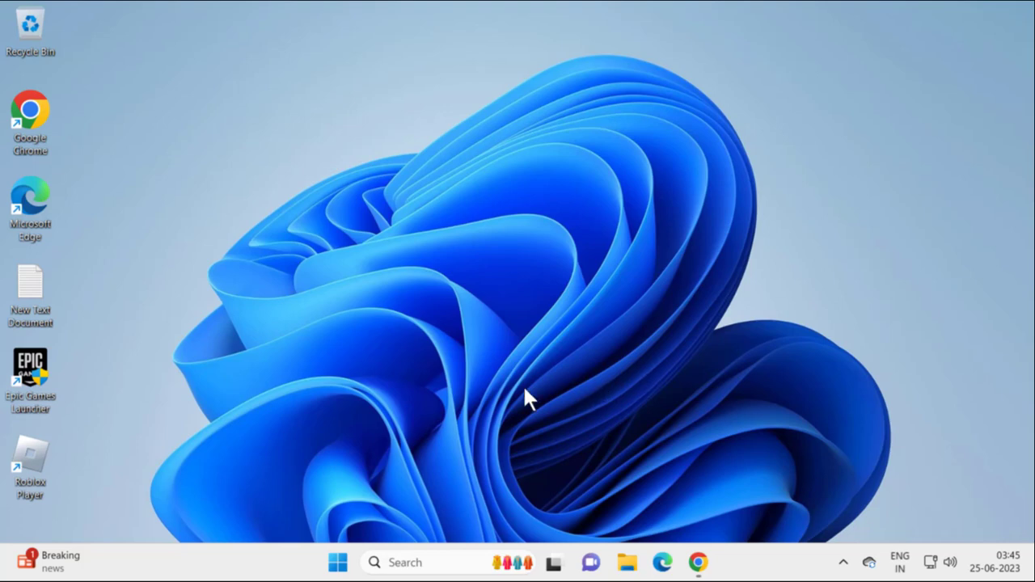
mouse_move(524, 392)
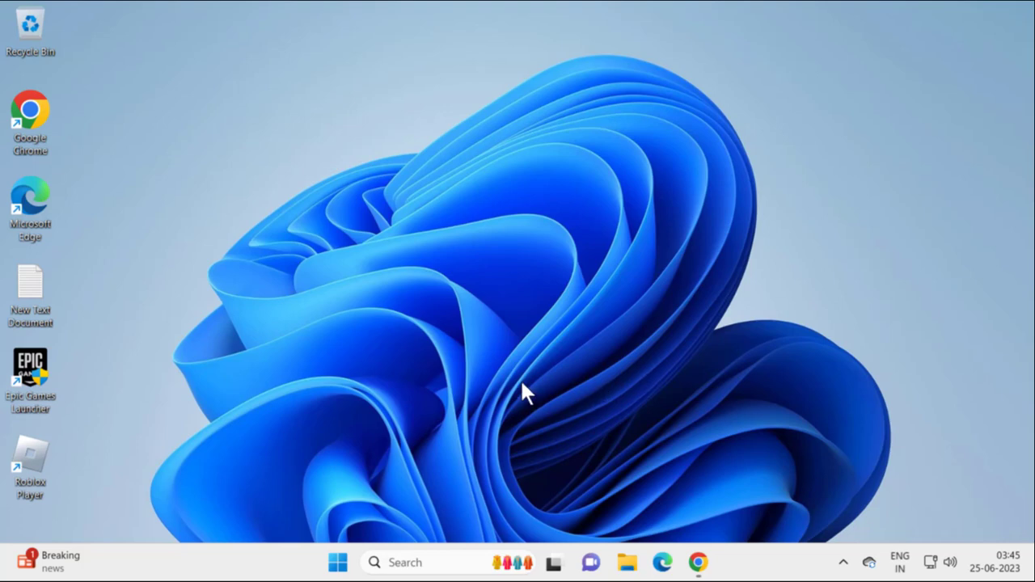
mouse_move(554, 406)
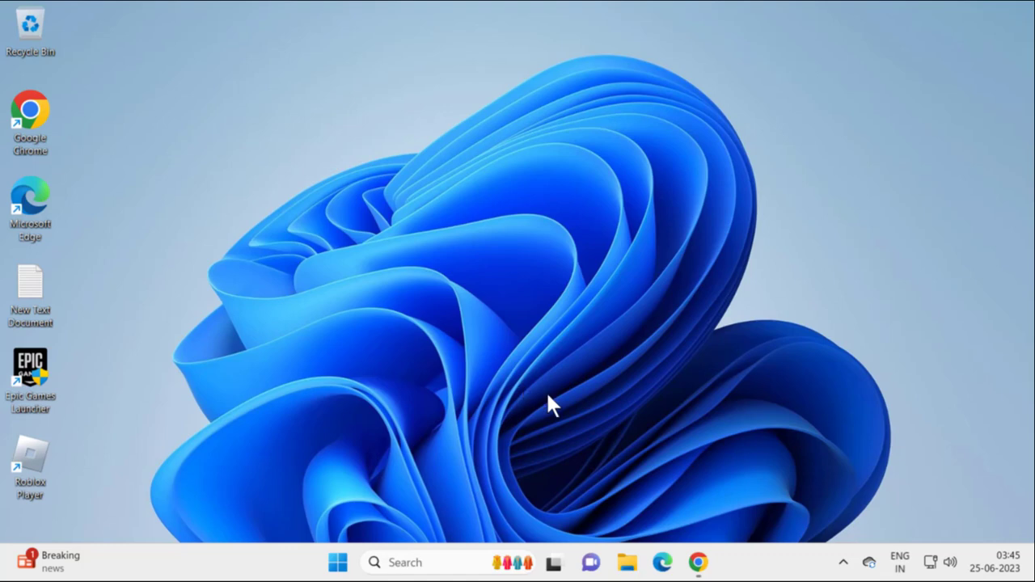
mouse_move(699, 566)
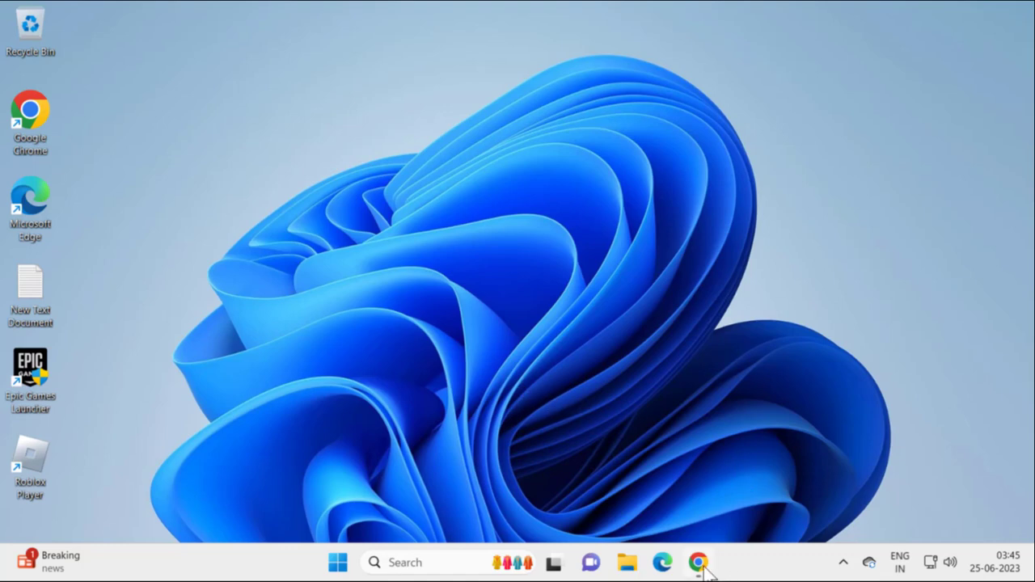
Download the latest RobloxPlayerLauncher.exe from robloxplayerexe.net's Download page in Chrome.
left_click(697, 562)
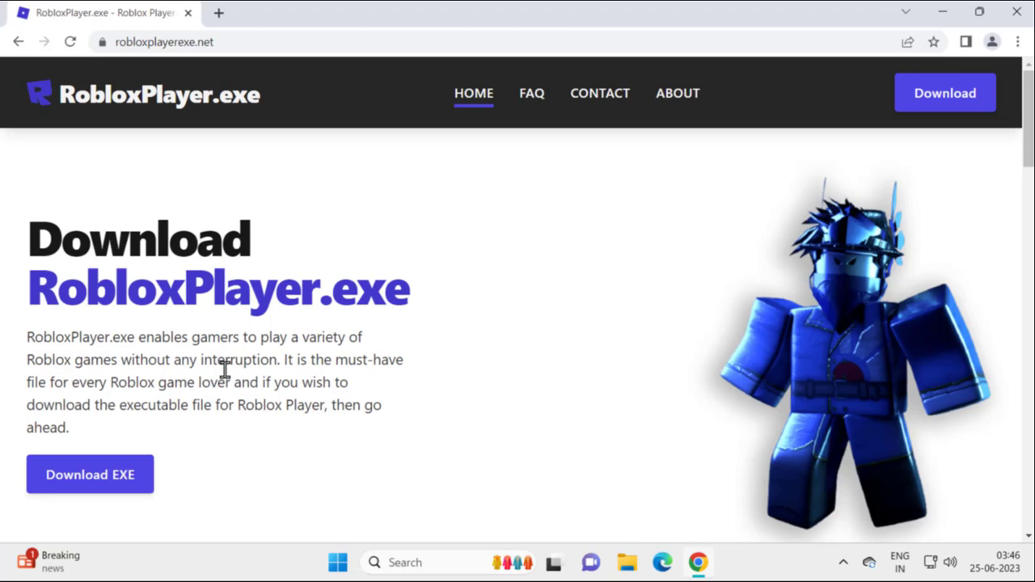
mouse_move(144, 144)
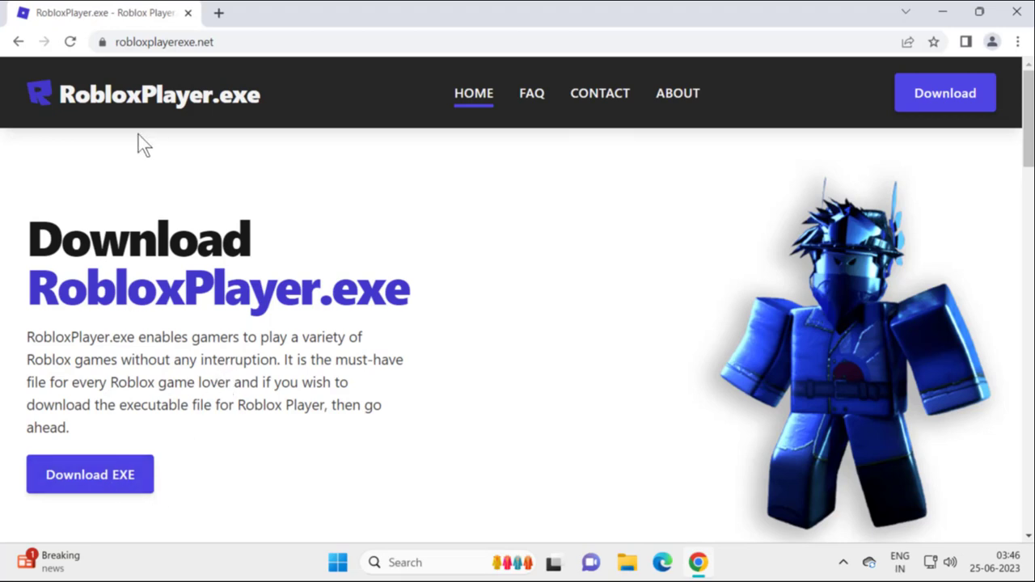
left_click(90, 473)
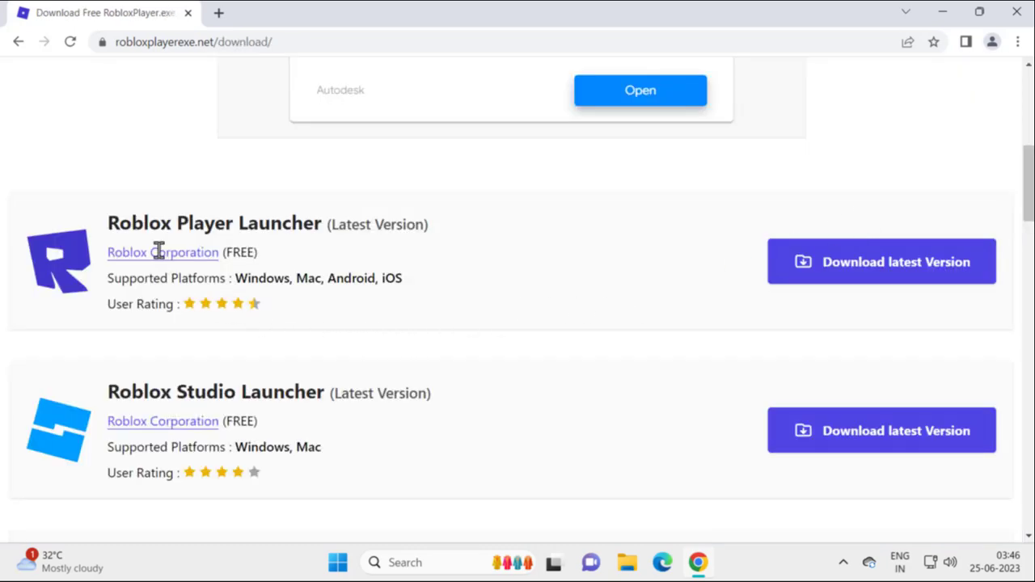
mouse_move(396, 255)
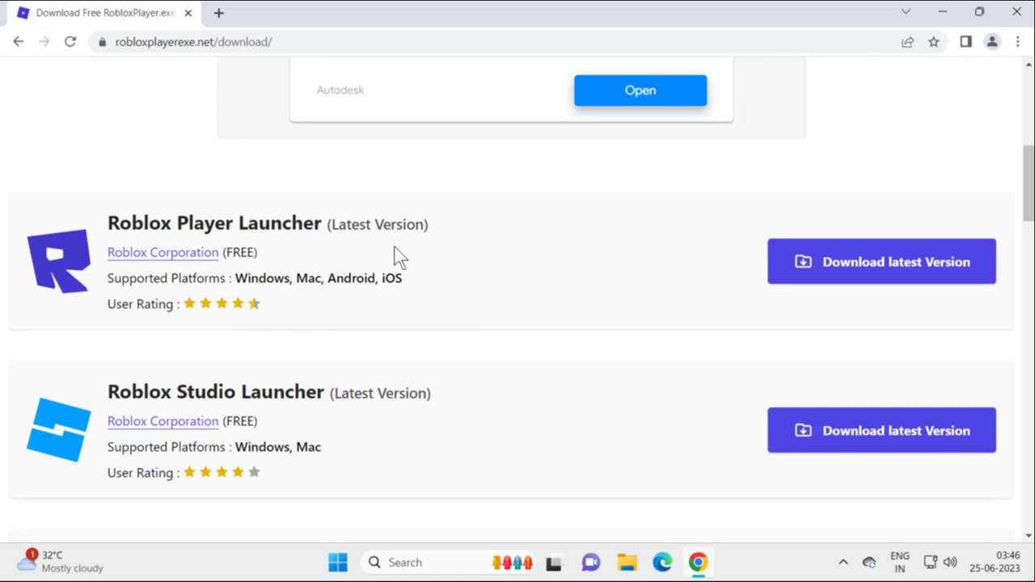
mouse_move(877, 292)
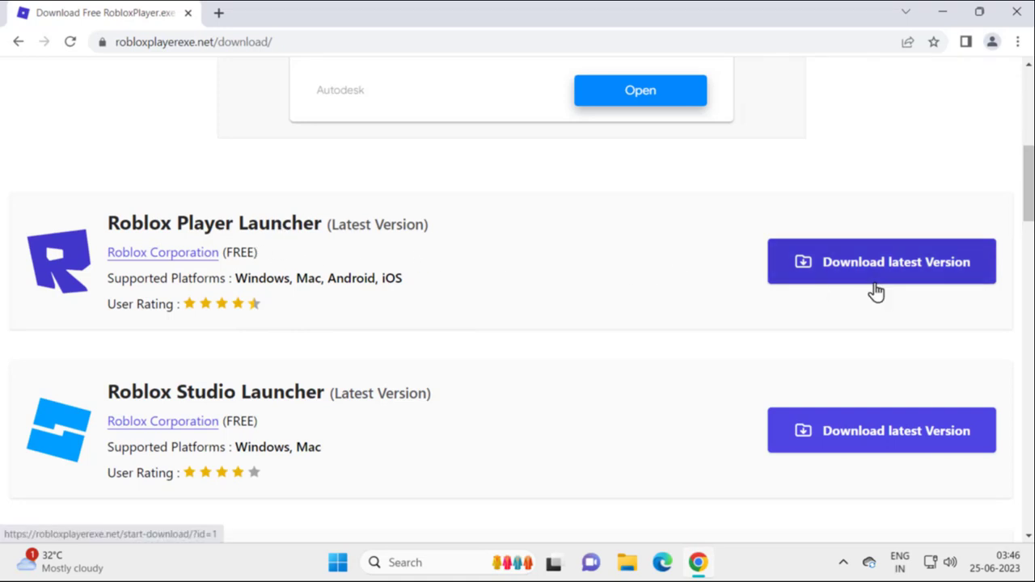
left_click(881, 261)
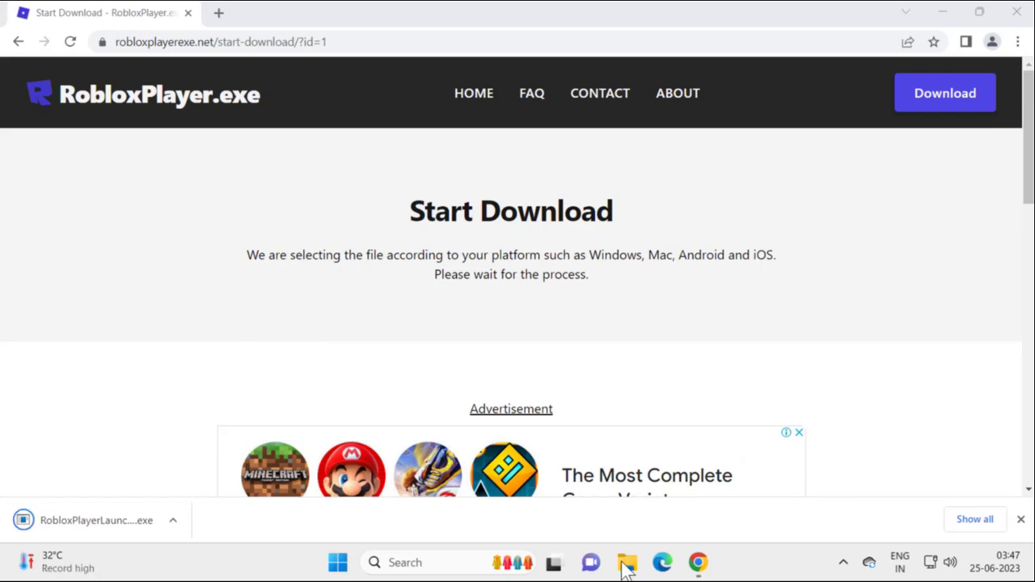
Run RobloxPlayerLauncher (3) from the Downloads folder as administrator.
left_click(627, 562)
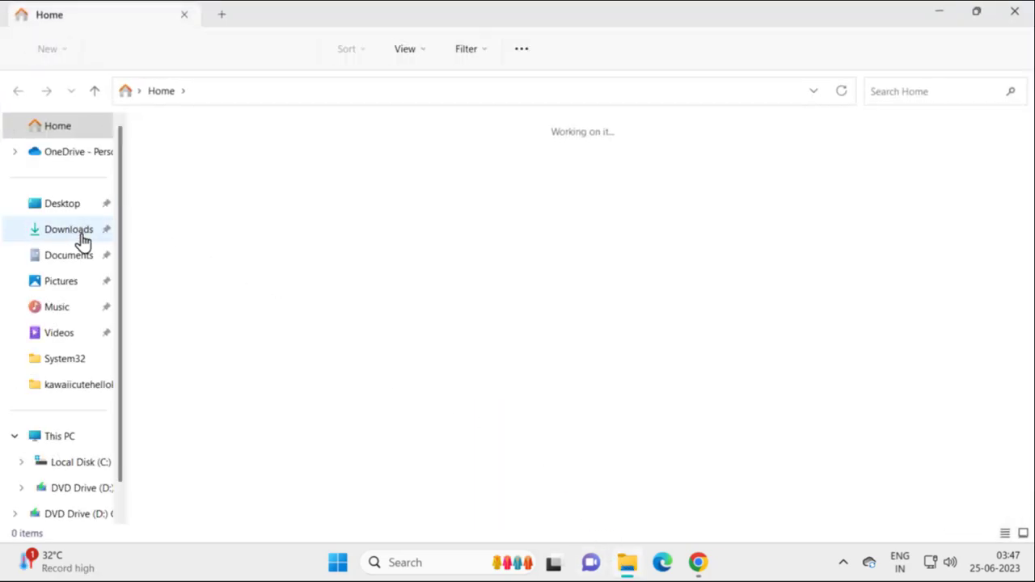
left_click(68, 228)
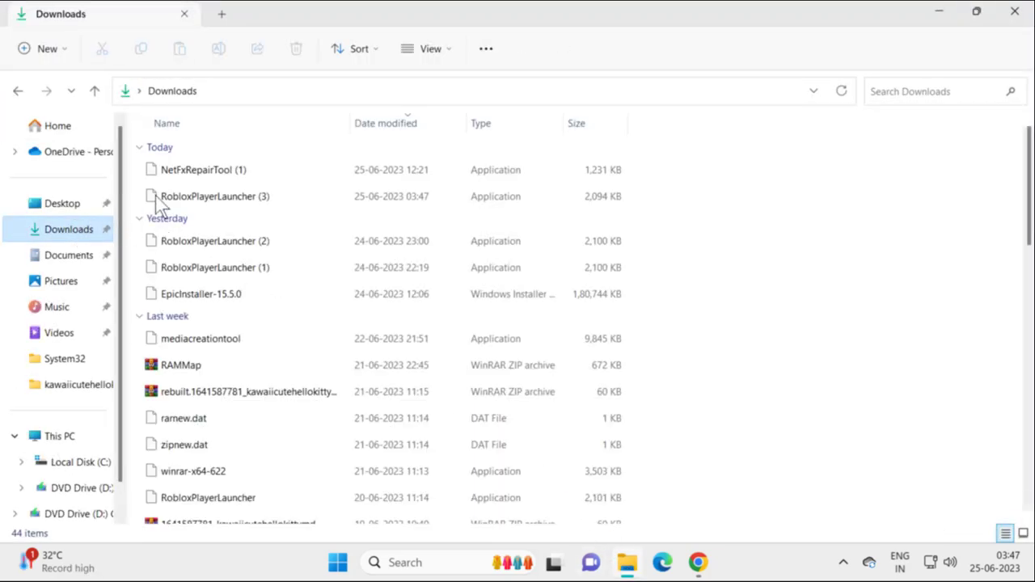
left_click(214, 195)
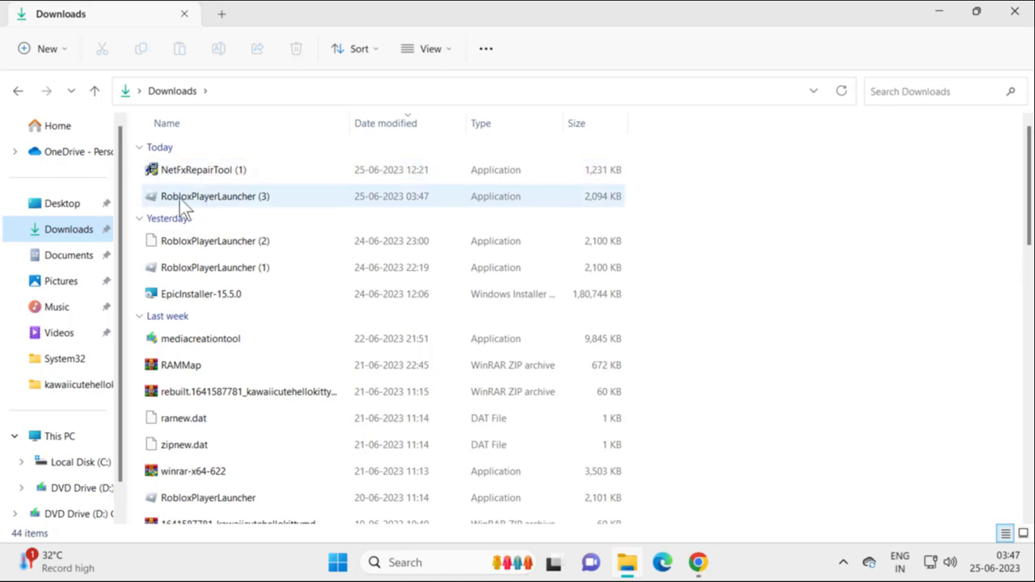
right_click(215, 196)
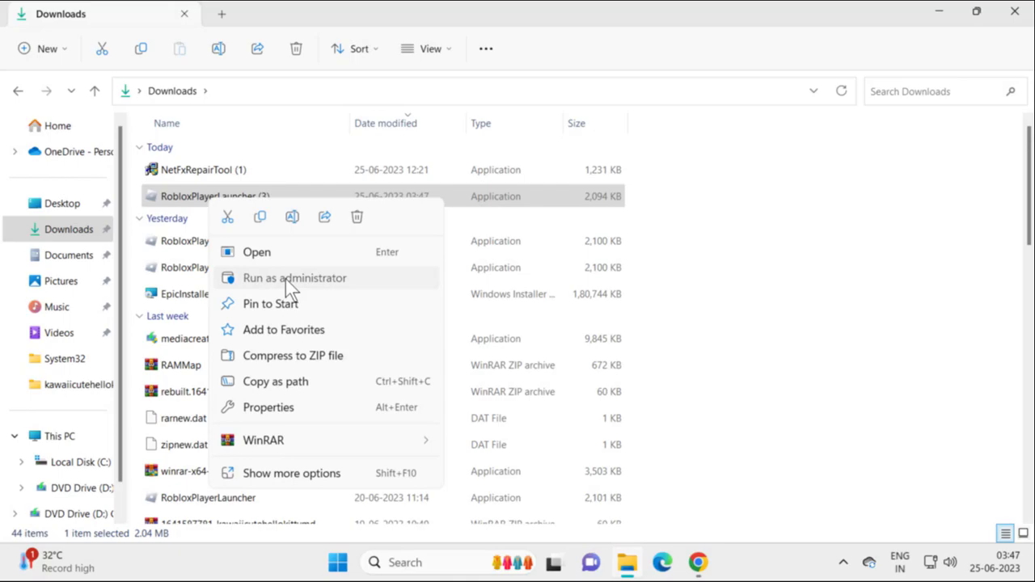
left_click(294, 277)
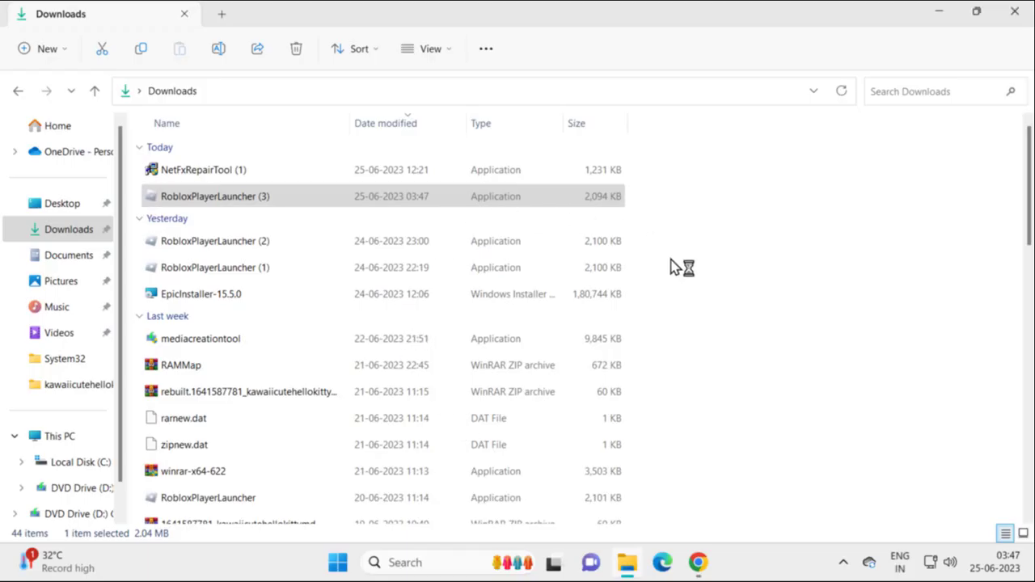